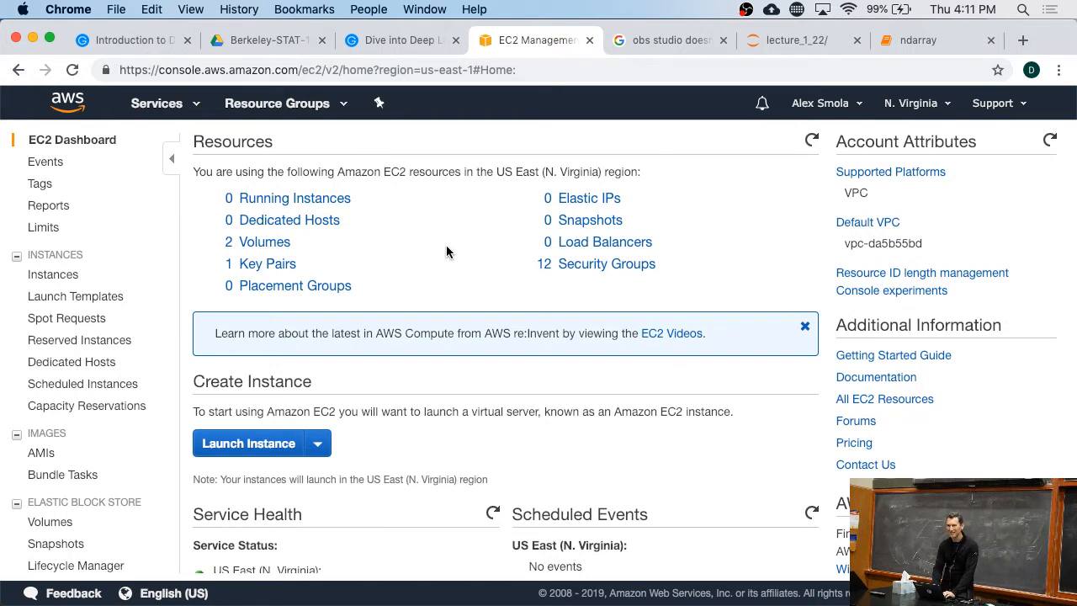
Step: In a new tab, go to aws.amazon.com and sign in to the Management Console
click(1023, 40)
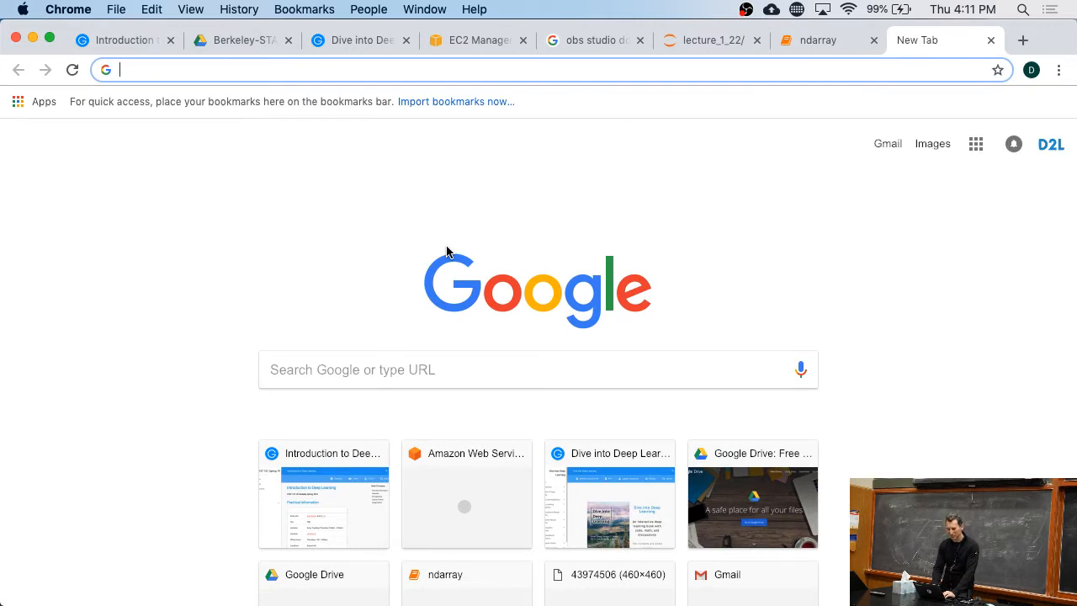
text(aws.amazon.com)
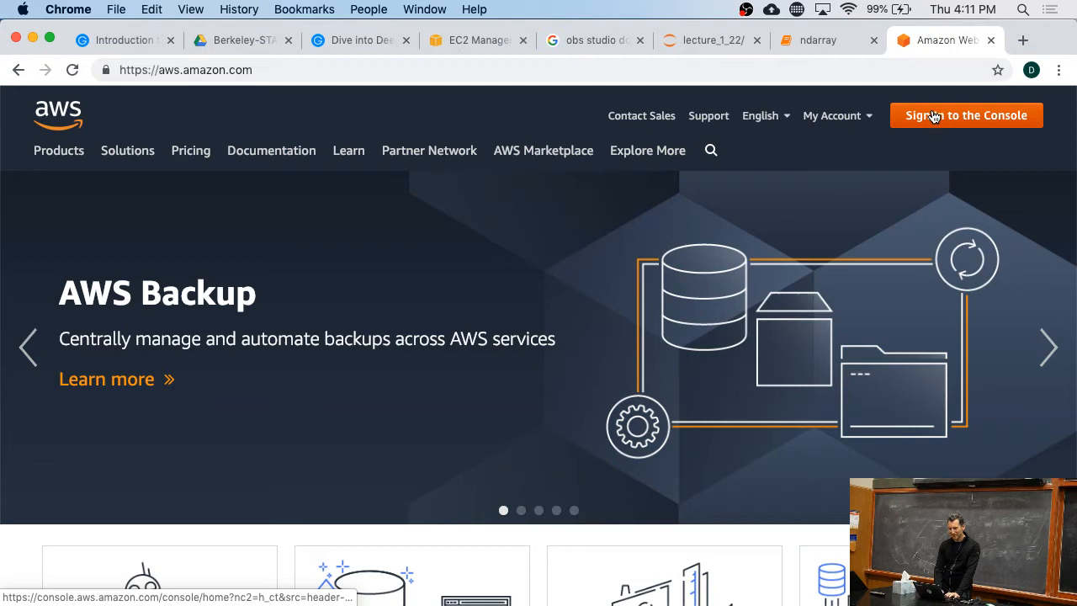
click(966, 115)
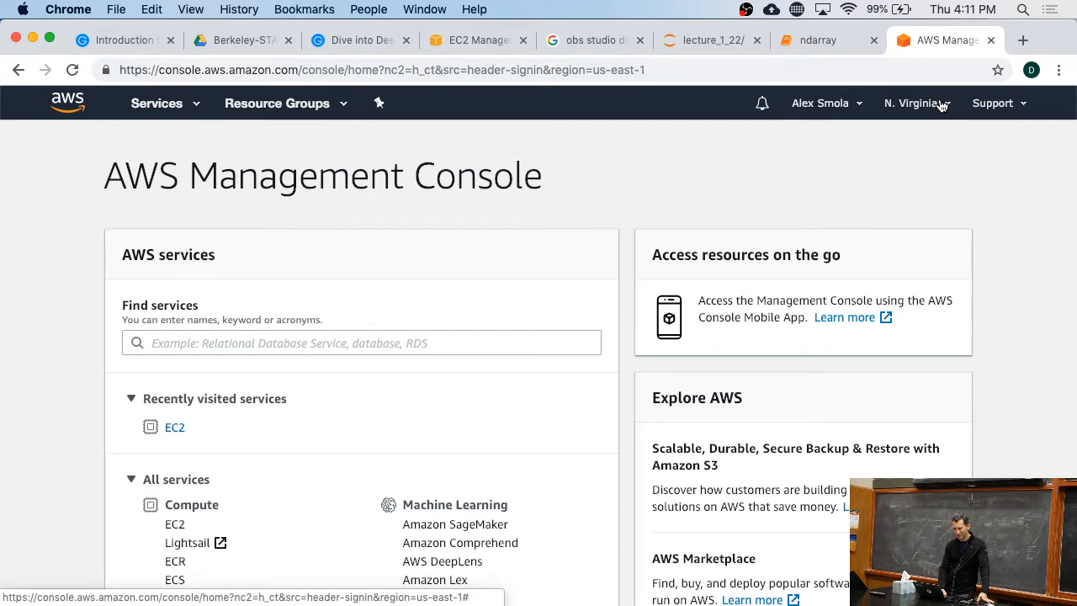
click(912, 103)
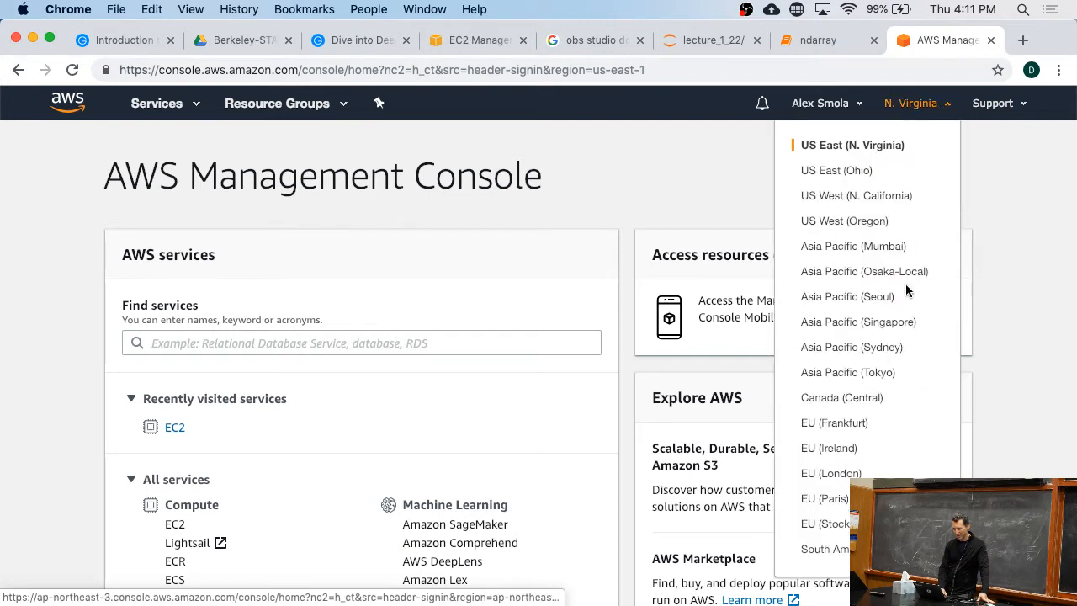
mouse_move(848, 295)
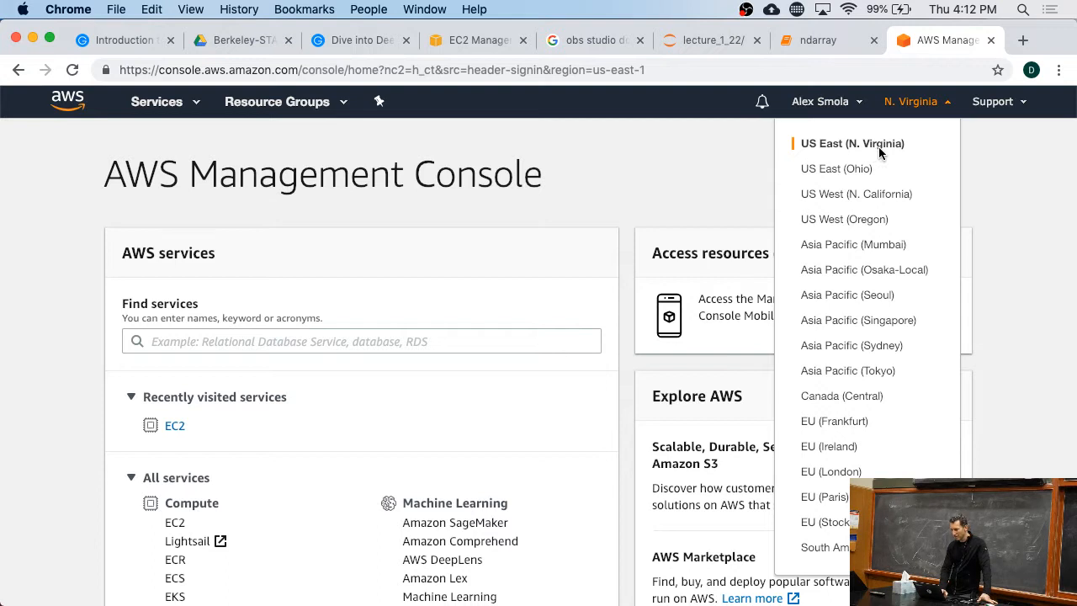
mouse_move(844, 219)
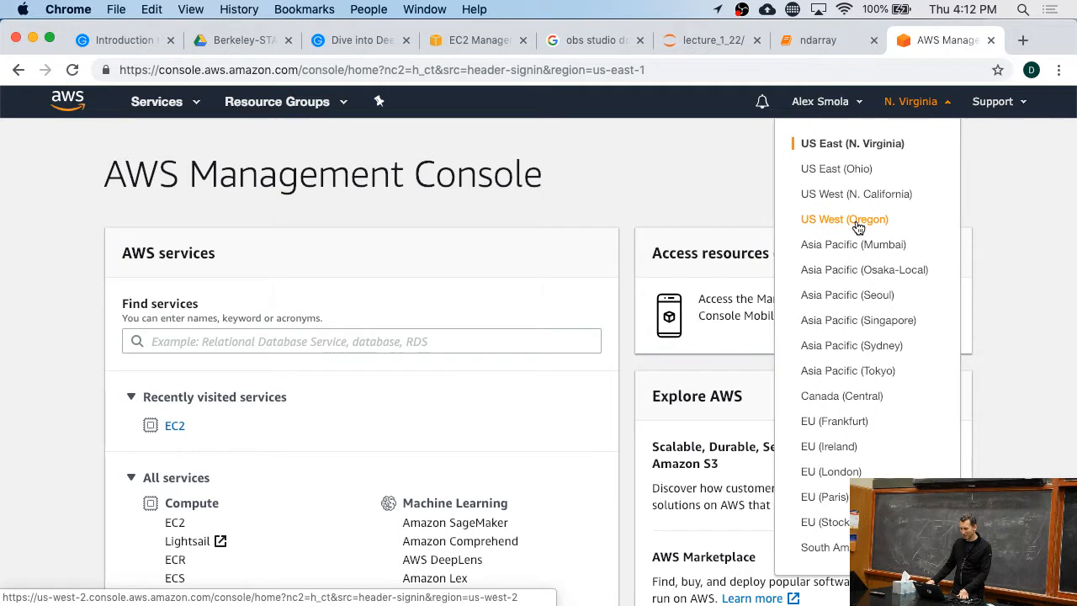
mouse_move(871, 292)
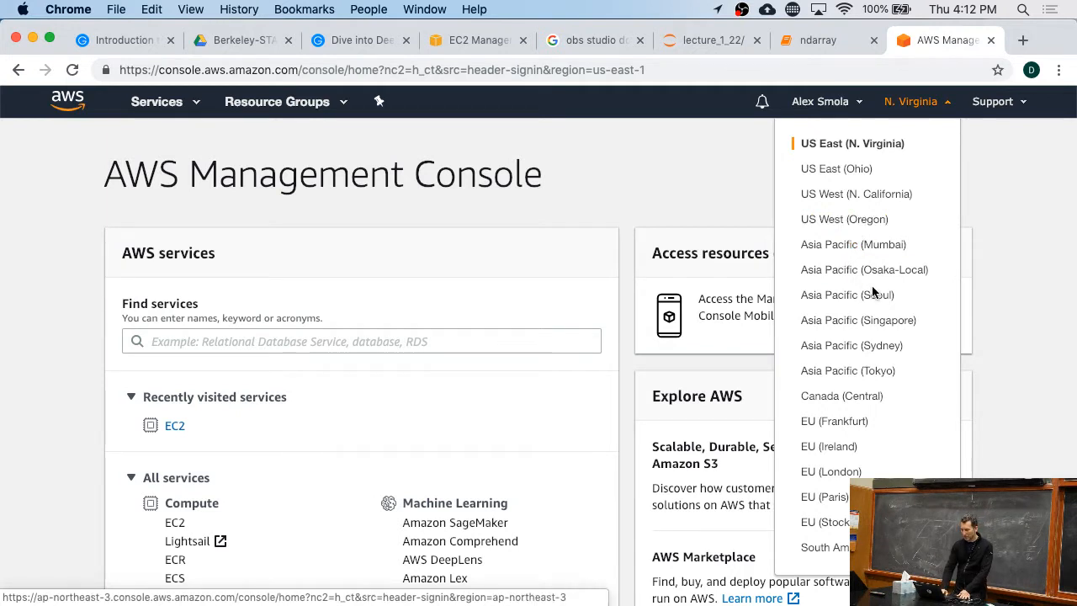
mouse_move(858, 319)
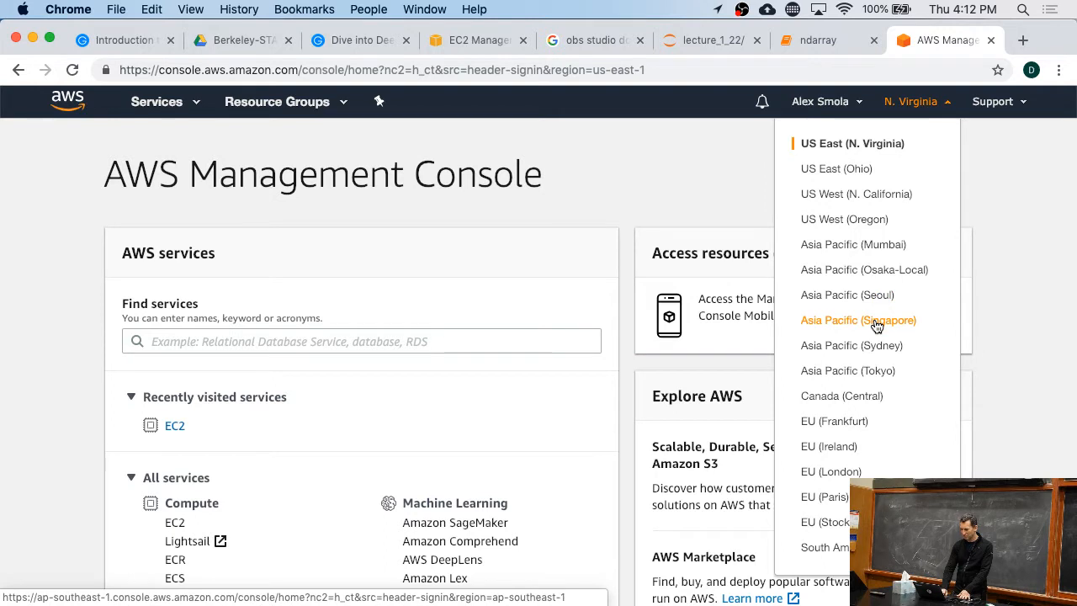
mouse_move(847, 295)
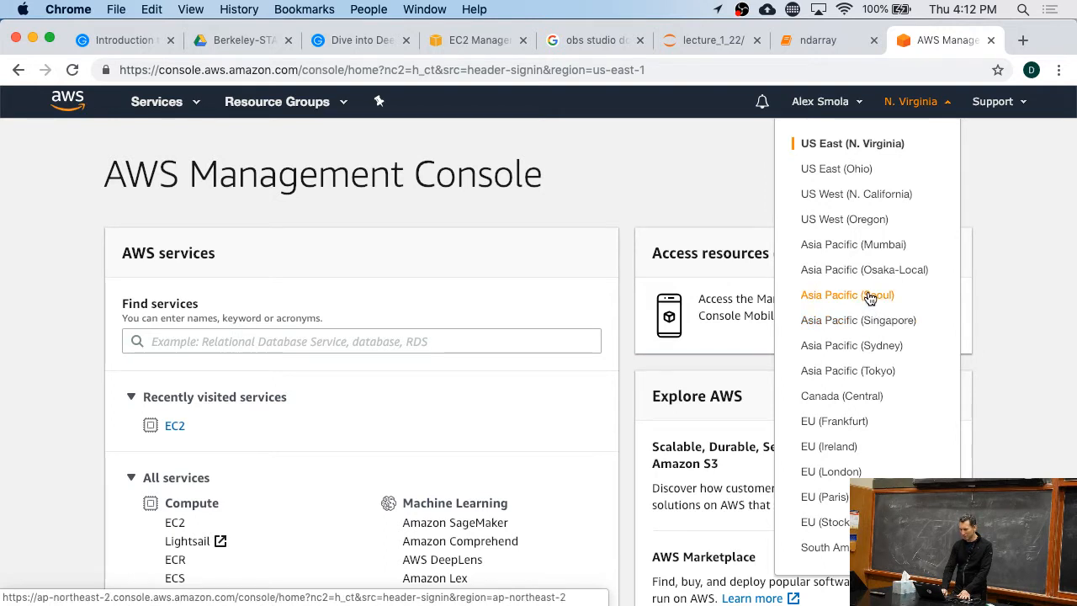
mouse_move(853, 244)
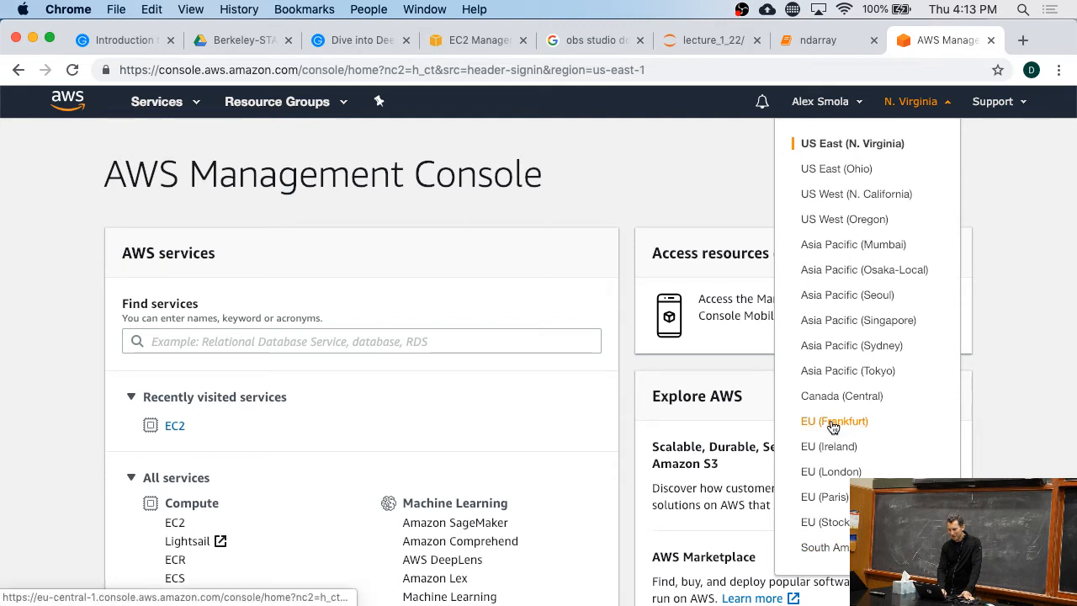
mouse_move(826, 522)
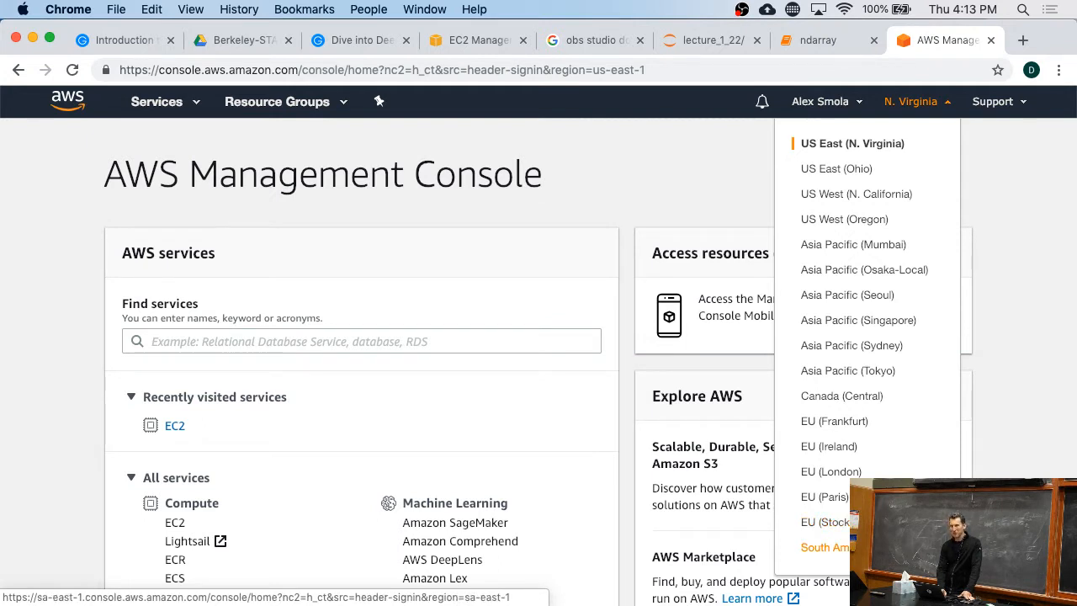
mouse_move(837, 168)
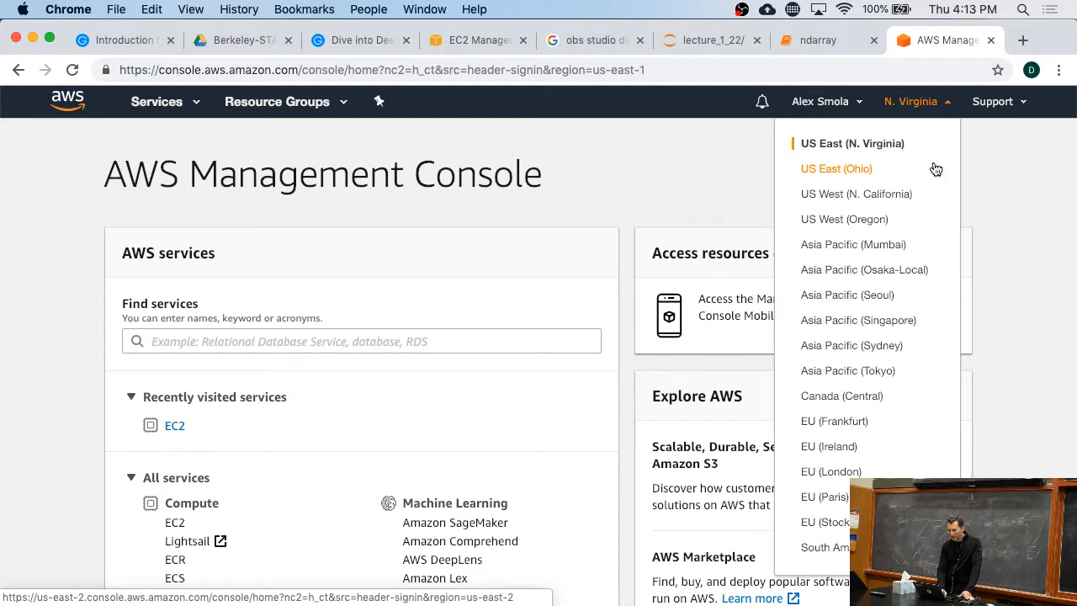
mouse_move(876, 206)
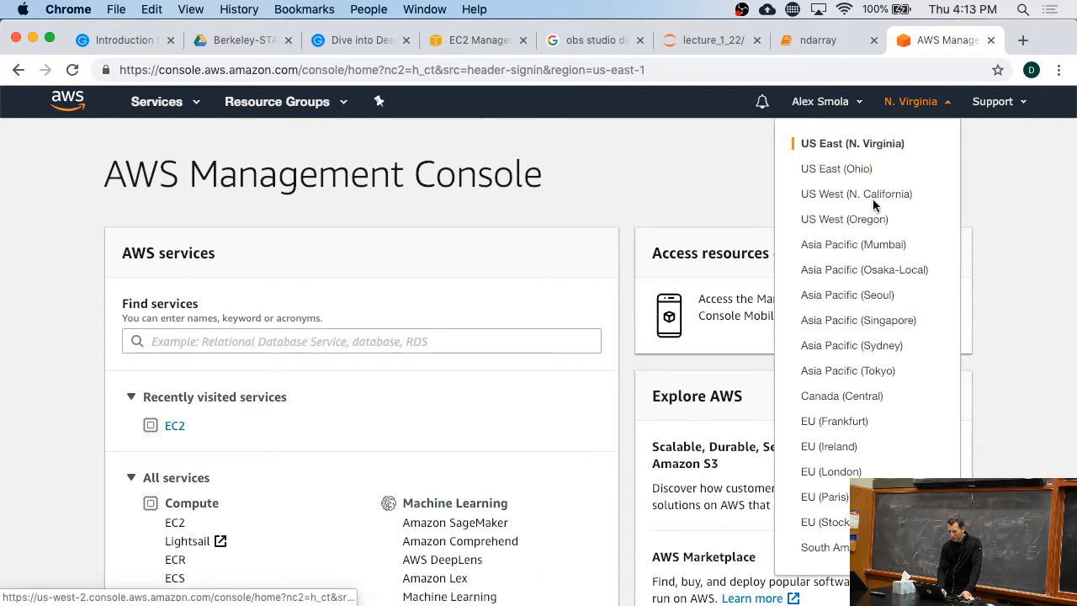
mouse_move(875, 143)
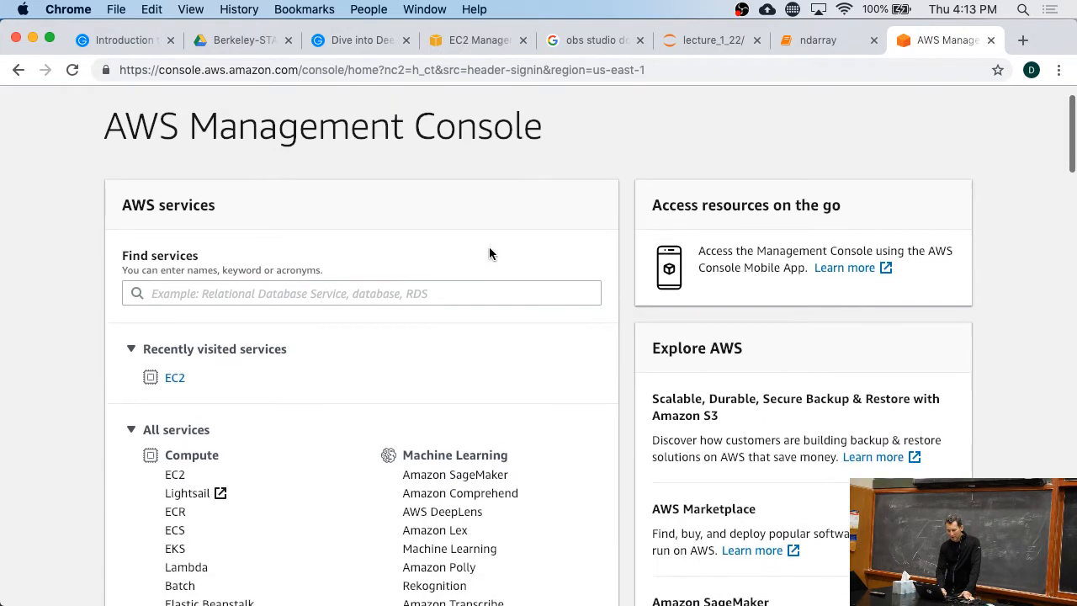
Step: Choose EC2 under Compute in All services for US East (N. Virginia)
scroll(down, 3)
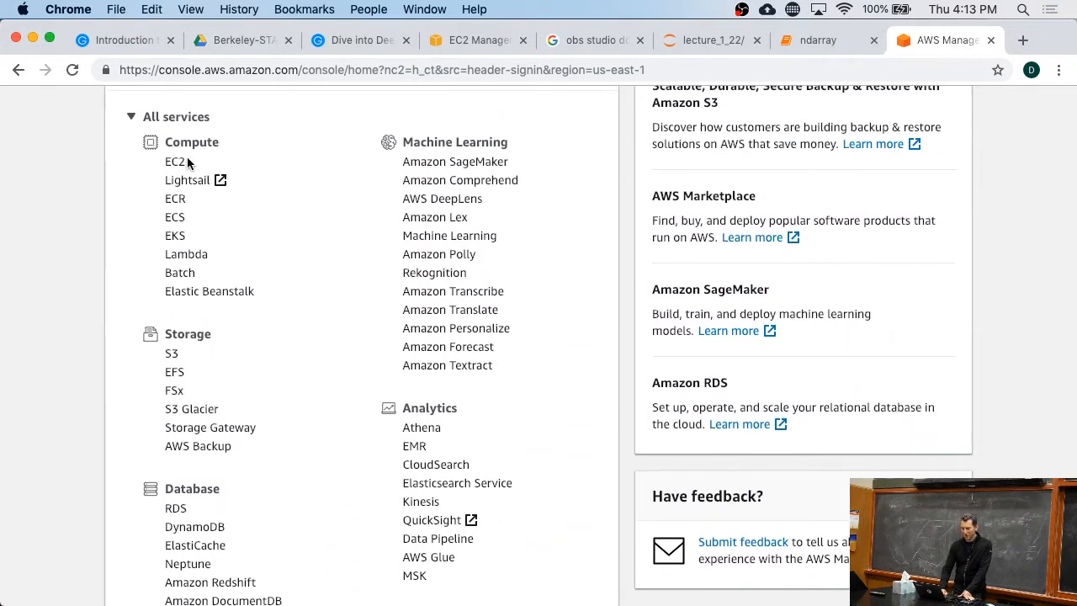
mouse_move(175, 161)
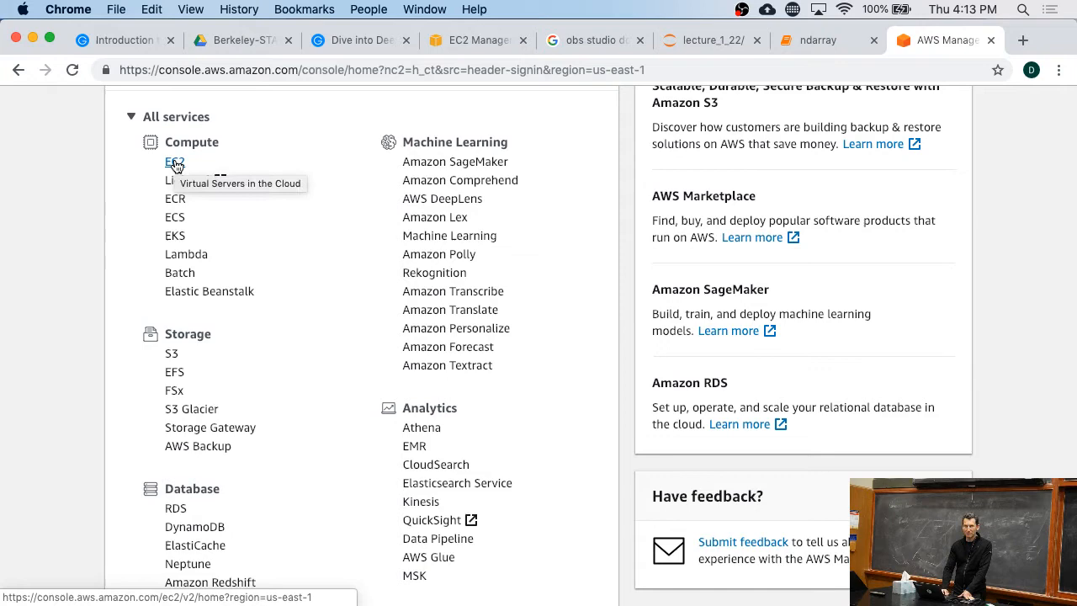
click(175, 162)
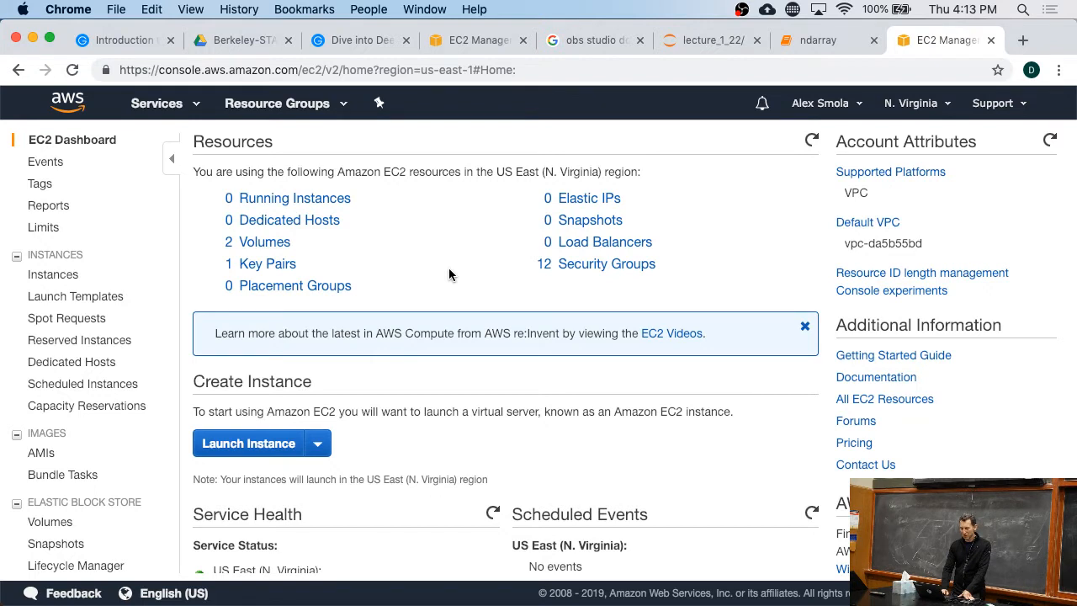
mouse_move(270, 444)
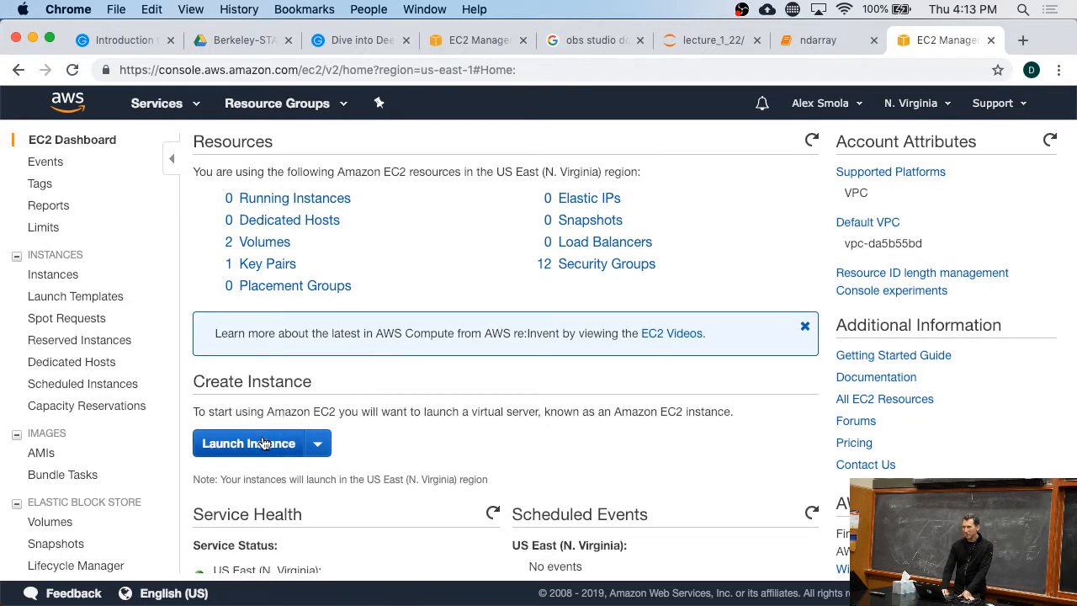
Step: Launch an instance from the EC2 dashboard and browse the 36 Quick Start AMIs
click(249, 443)
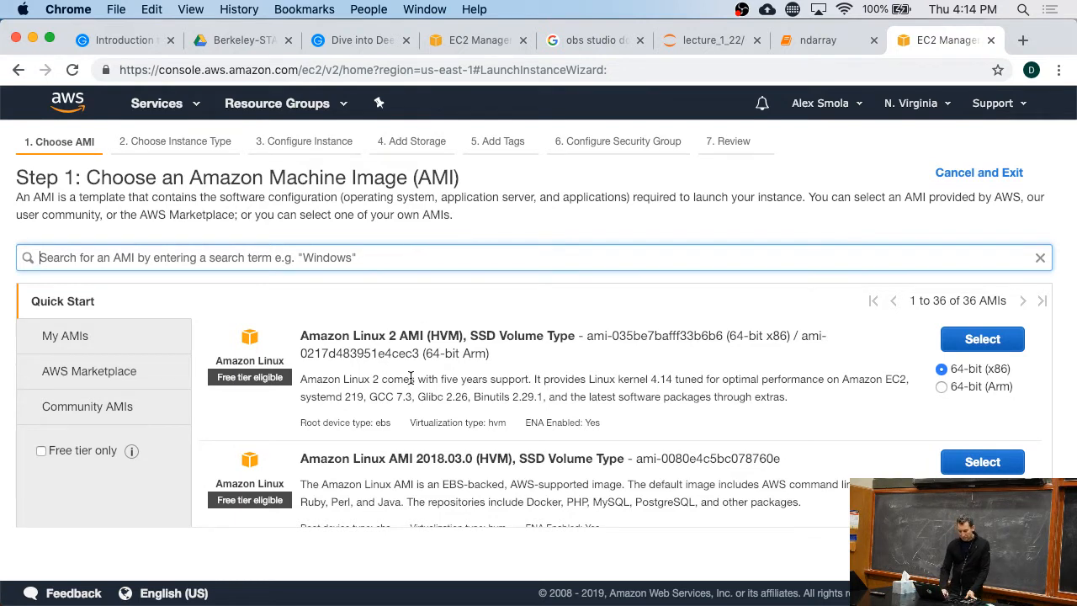
mouse_move(107, 343)
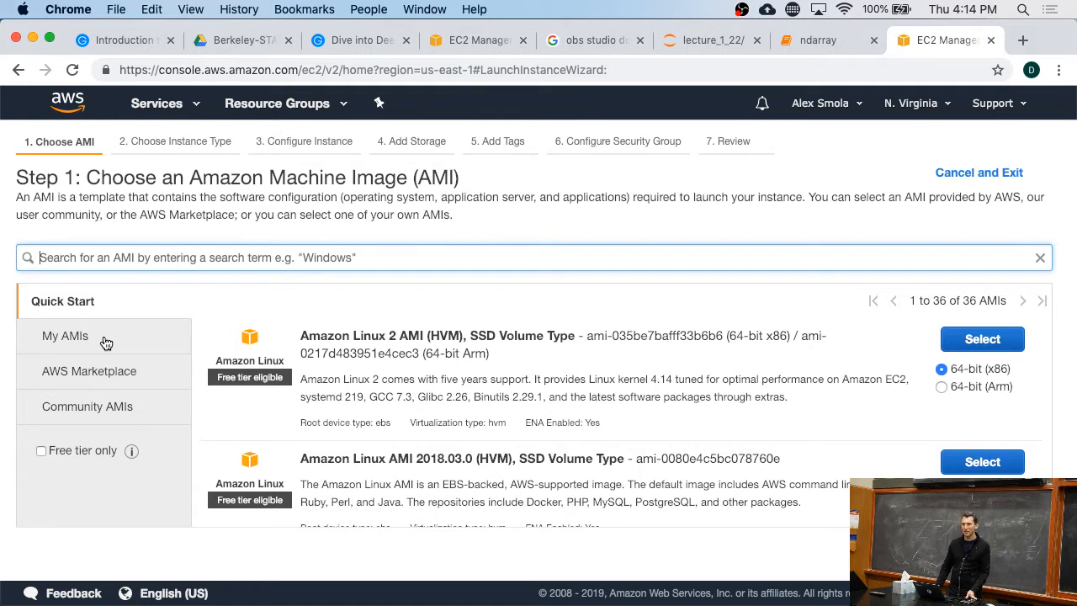
mouse_move(155, 348)
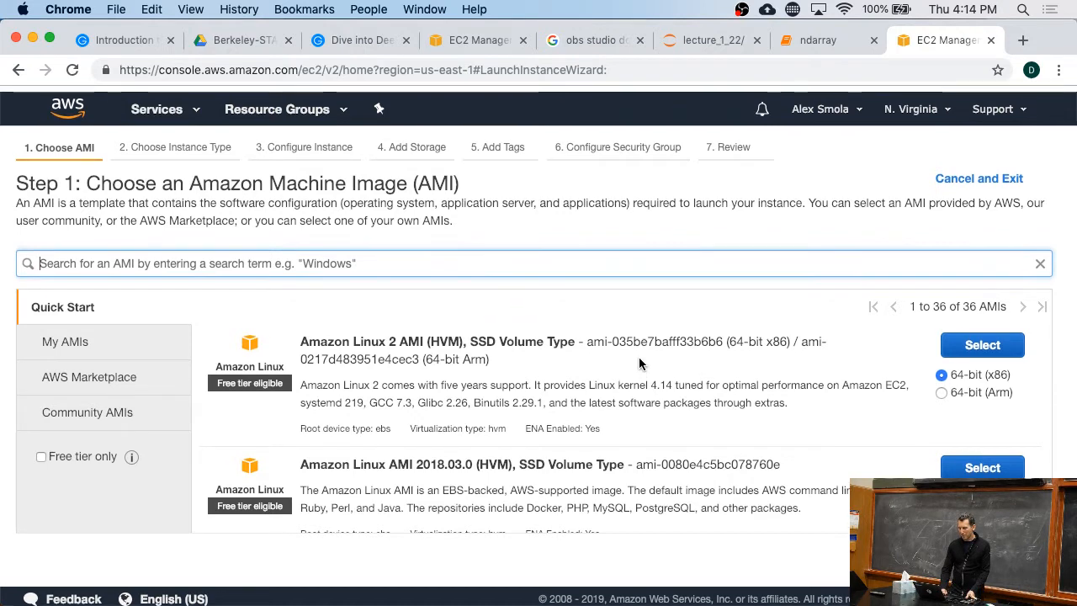
scroll(down, 3)
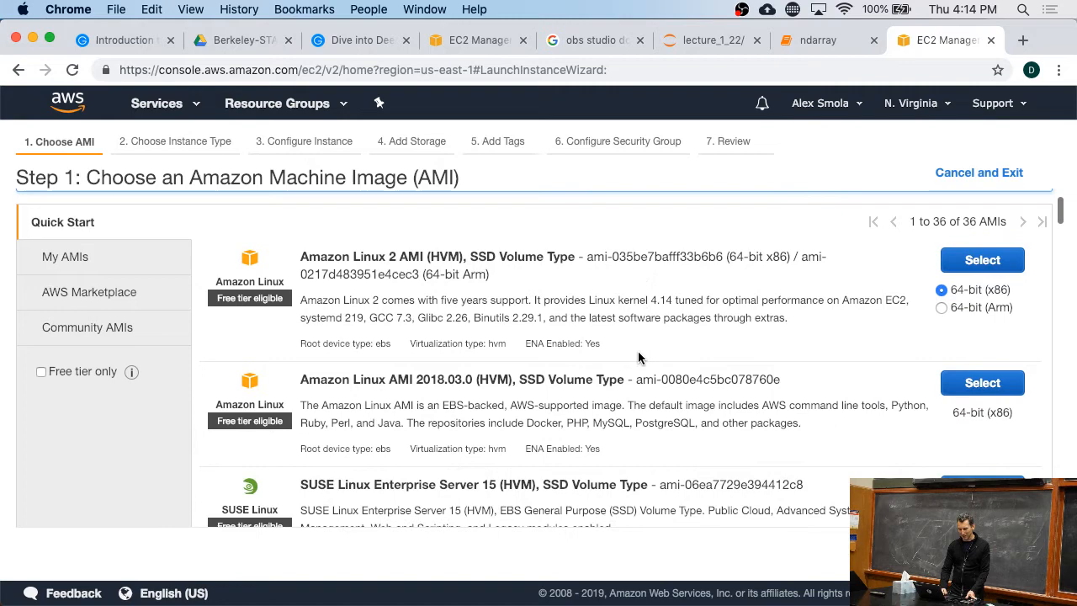
scroll(down, 3)
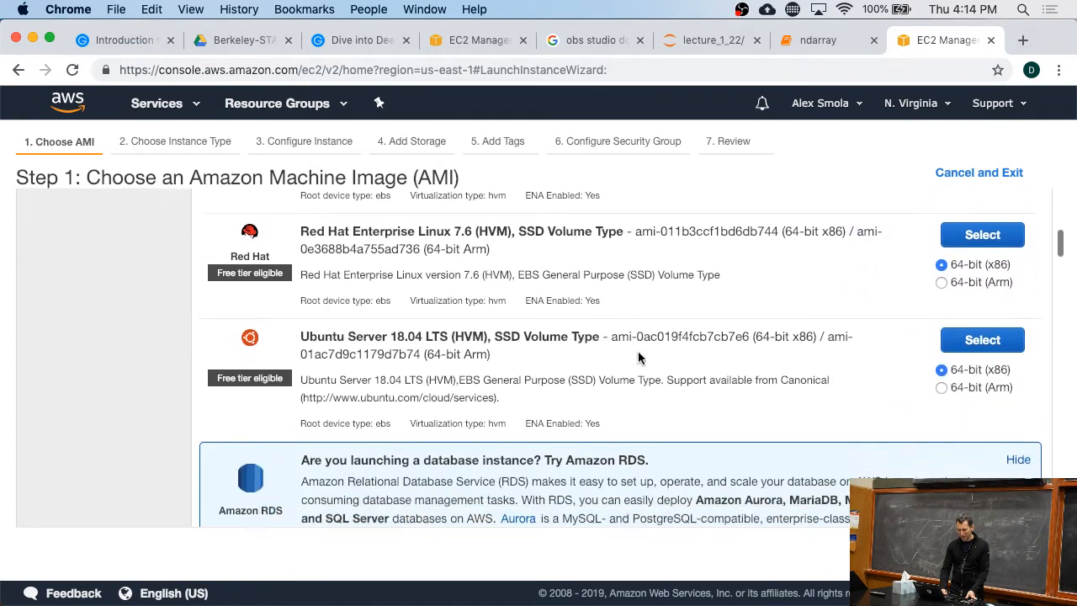
scroll(down, 3)
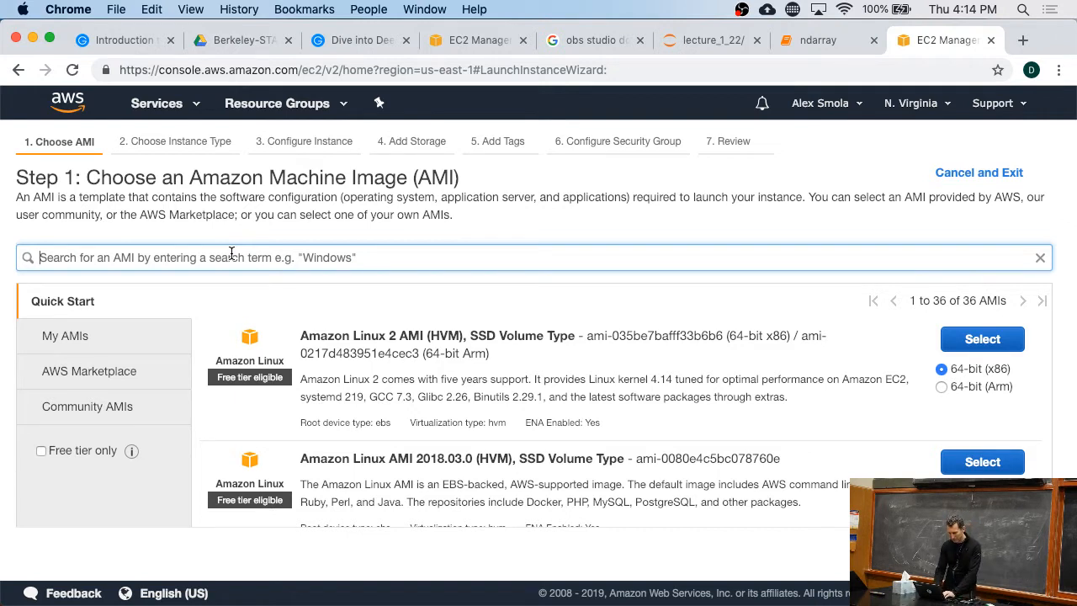
Step: Search the AMI list for 'deep learning' and browse the five results
text(deep learning)
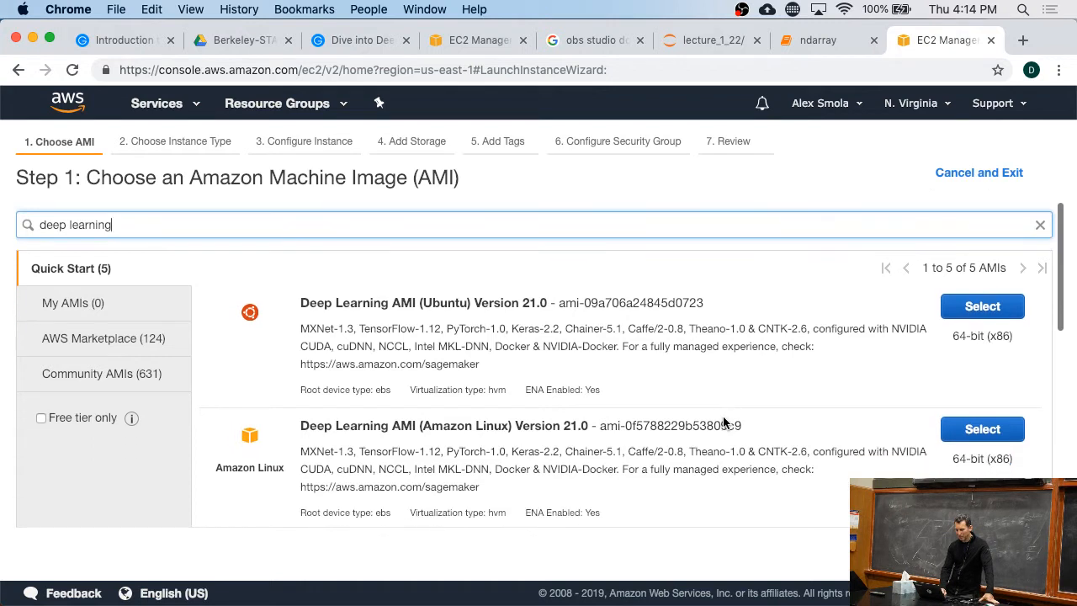
scroll(down, 3)
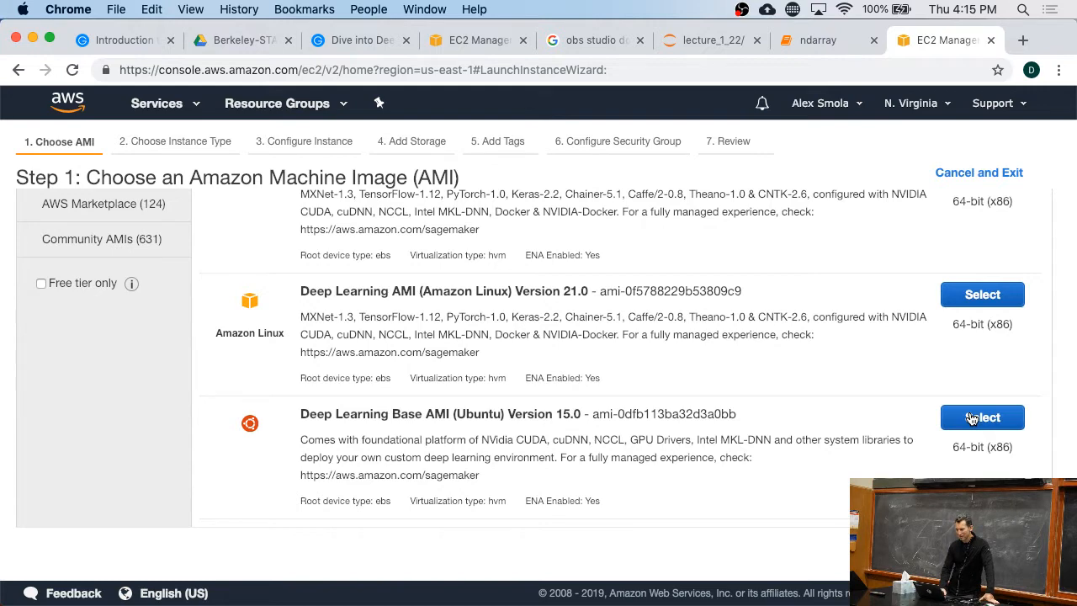
Step: Select the Deep Learning Base AMI (Ubuntu) and browse the instance type list
click(982, 417)
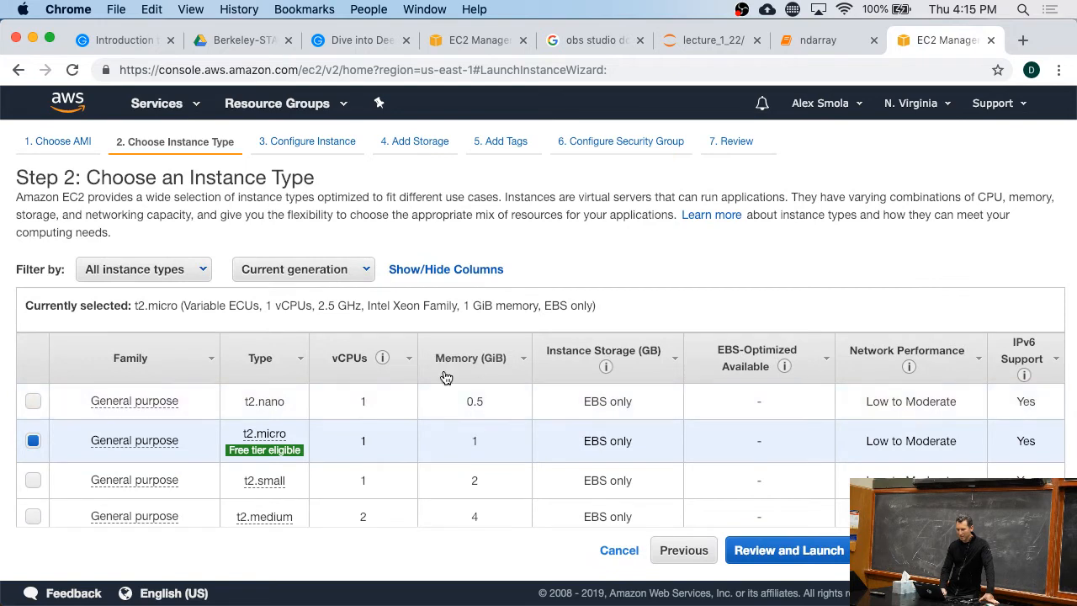
scroll(down, 3)
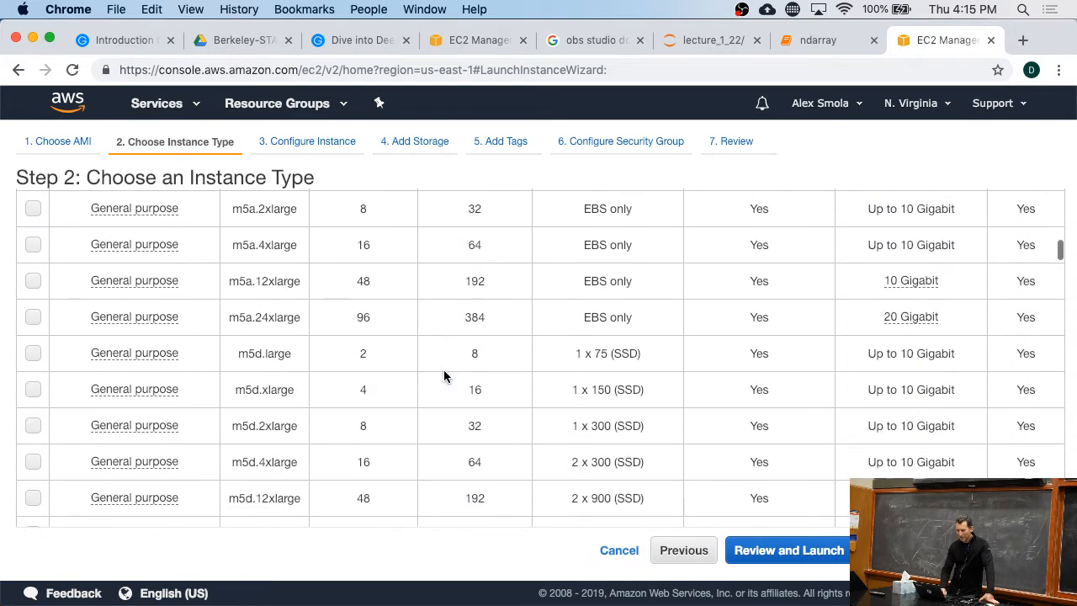
scroll(down, 3)
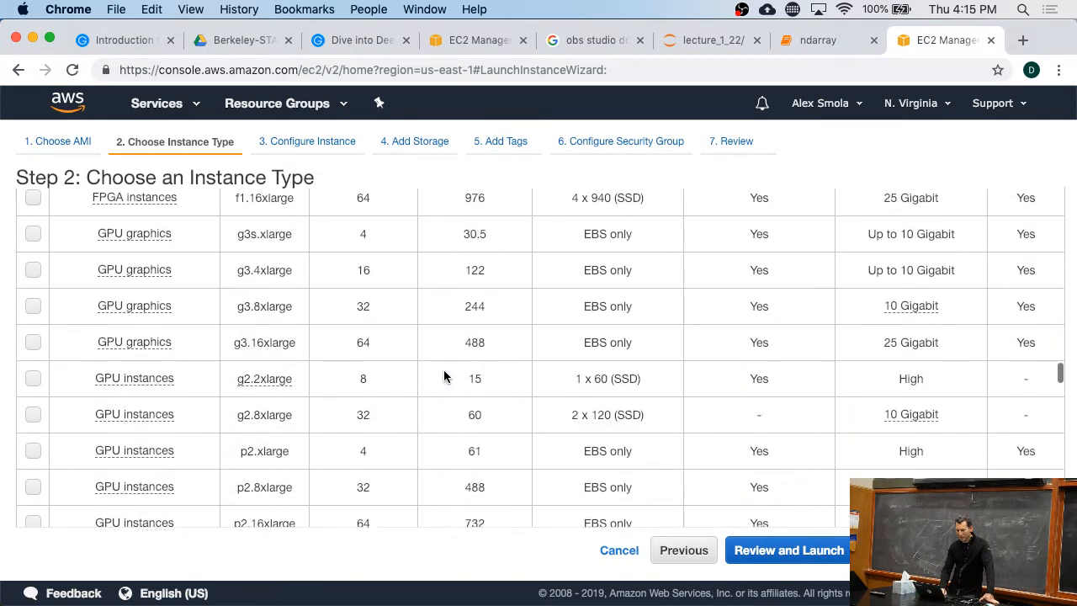
scroll(down, 3)
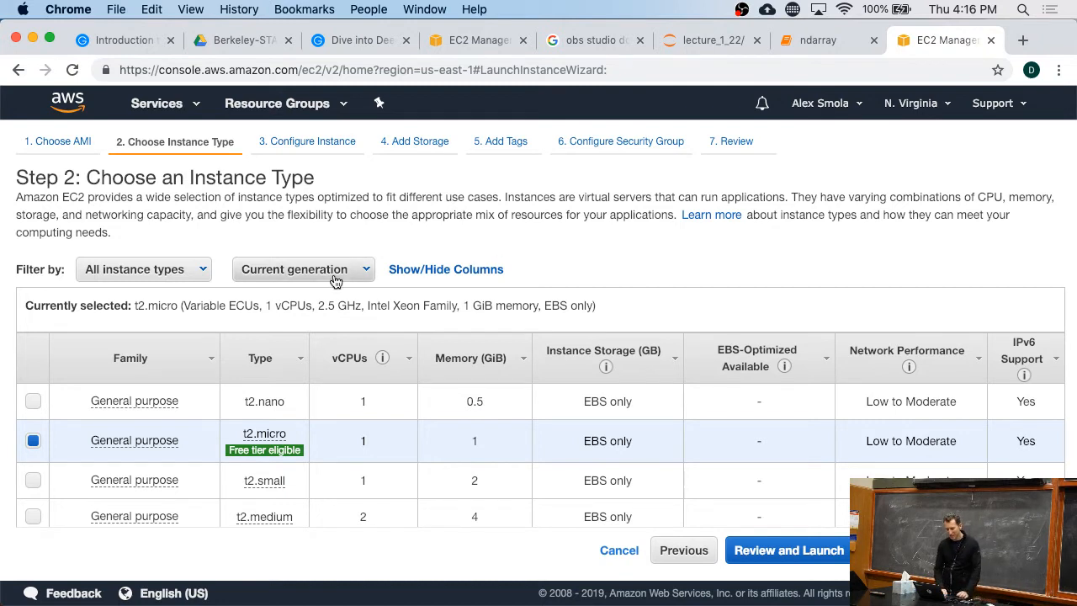
Step: Filter instance types to GPU instances and select p3.2xlarge
click(143, 270)
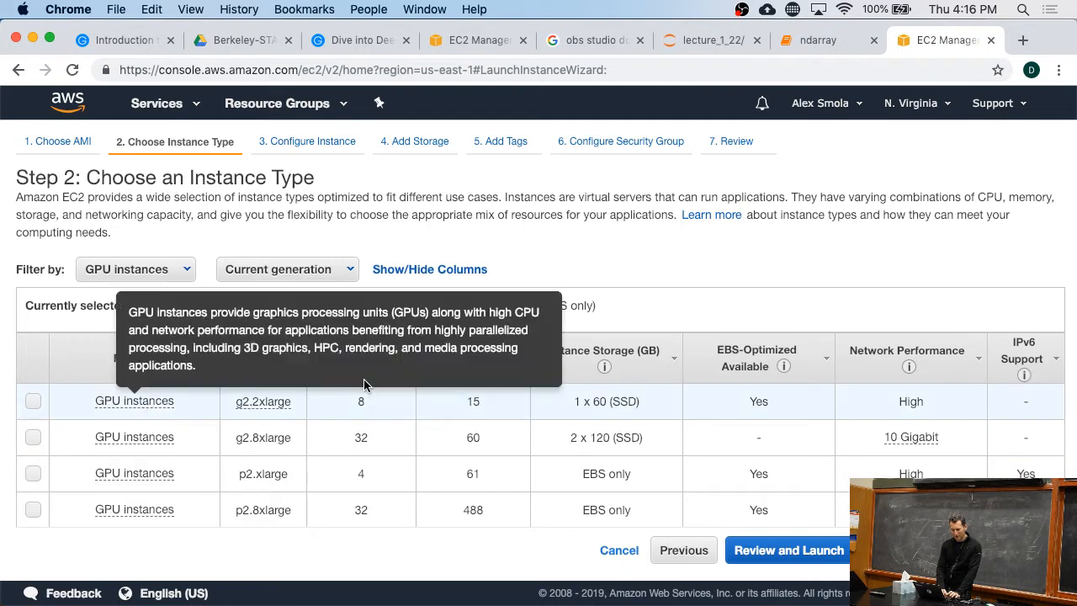
mouse_move(391, 464)
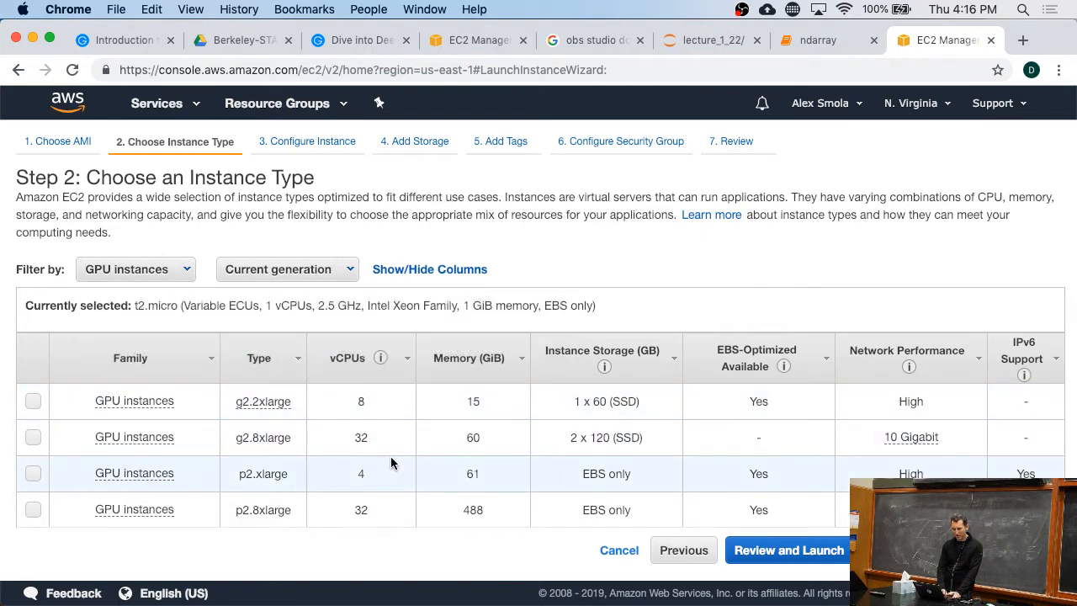
scroll(down, 3)
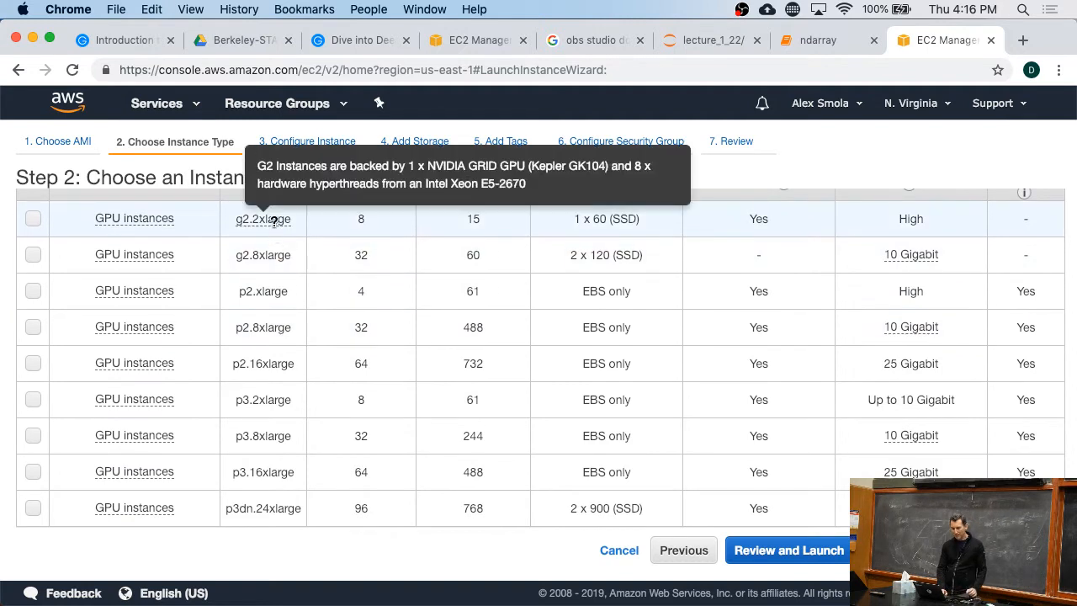
mouse_move(299, 225)
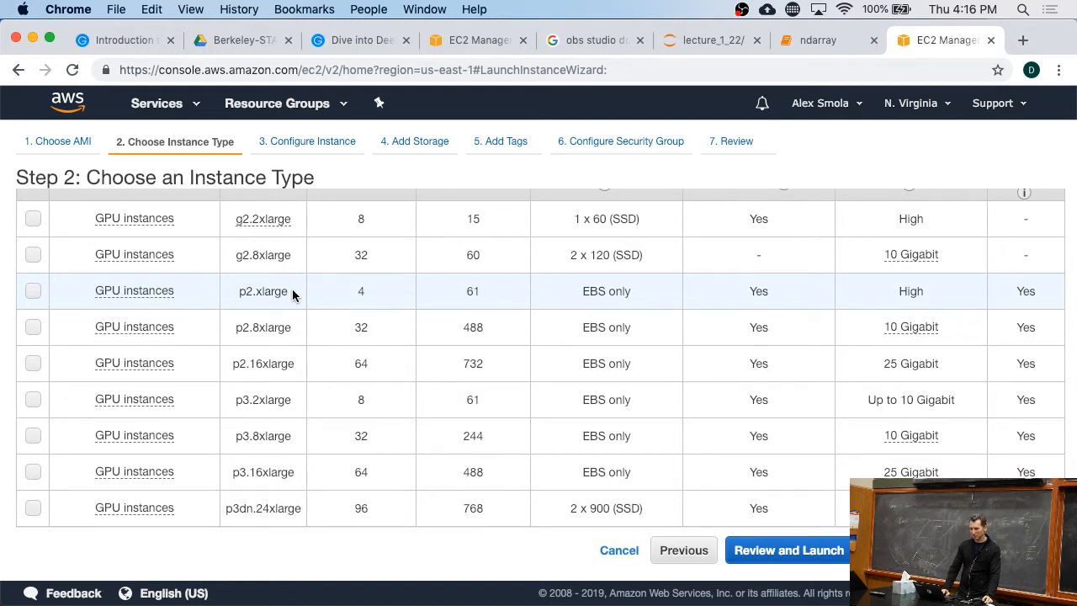
mouse_move(290, 364)
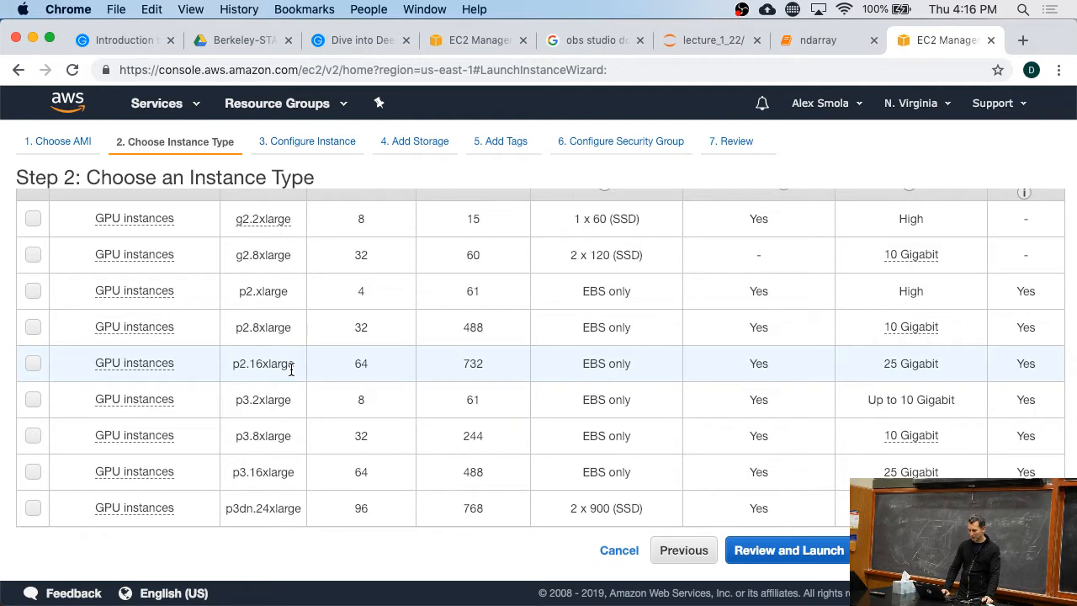
mouse_move(291, 326)
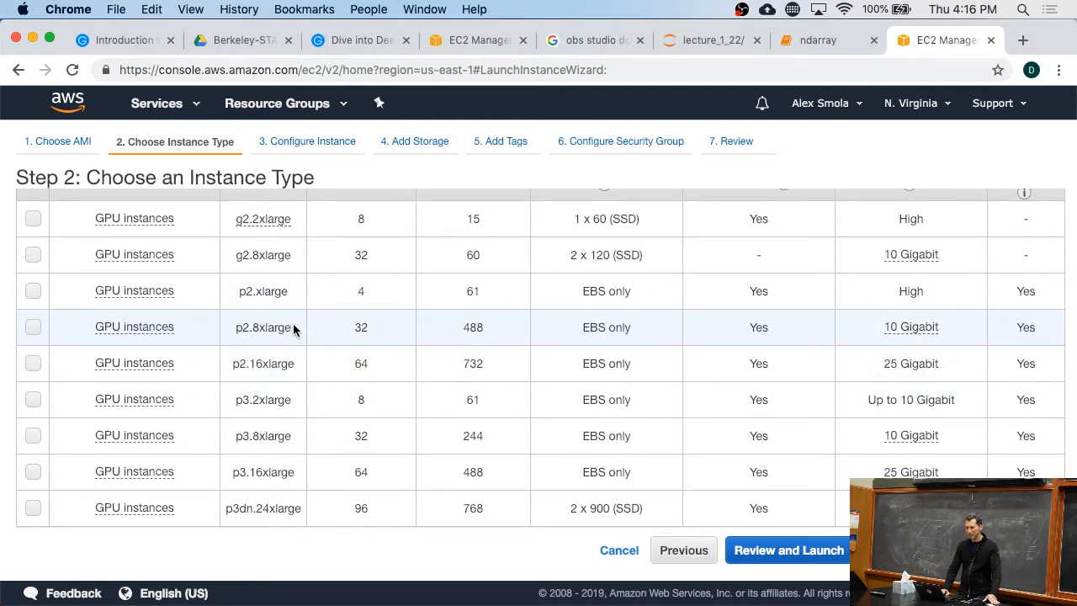
mouse_move(288, 369)
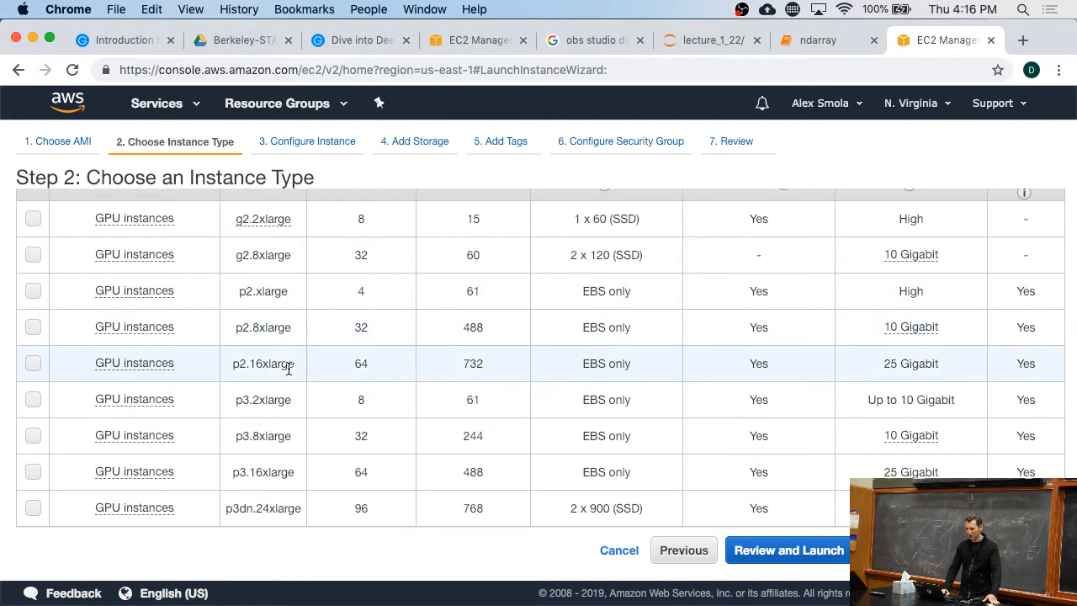
click(33, 399)
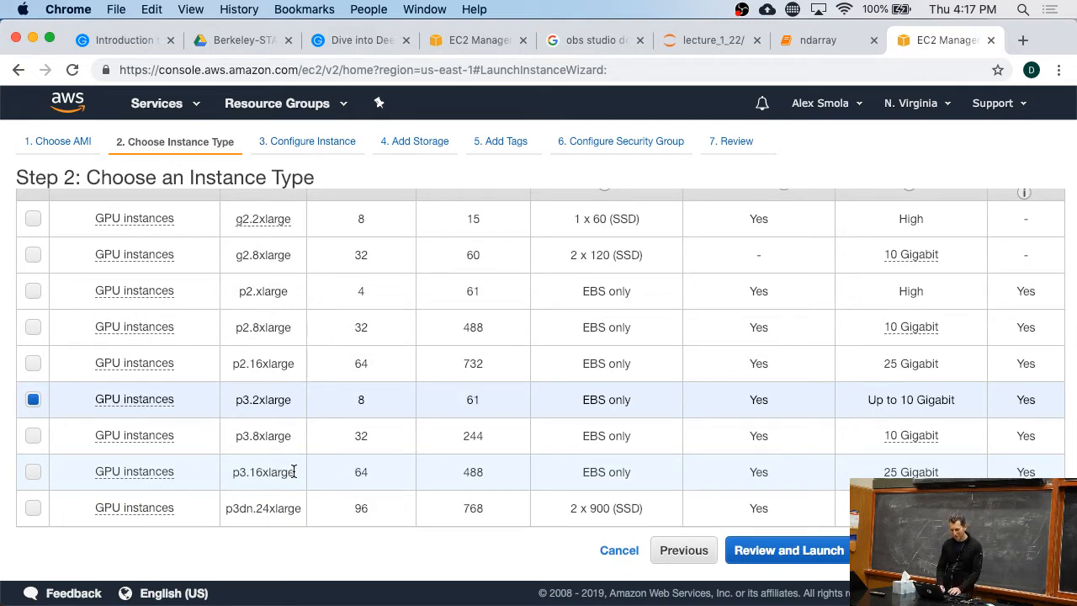
click(33, 399)
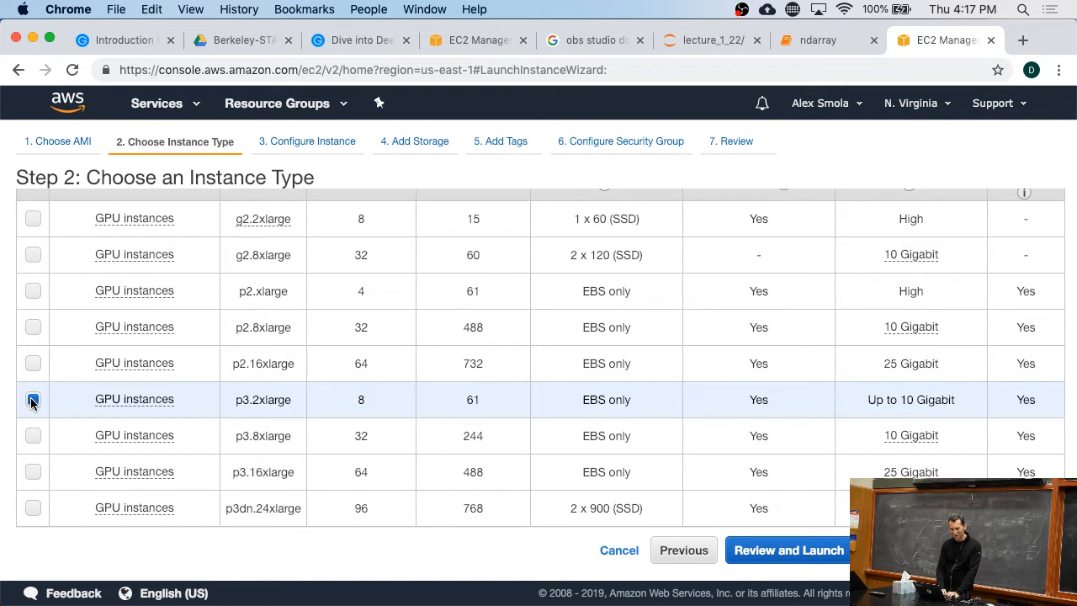
Step: Advance to Configure Instance Details and request Spot instances to view zone prices
click(32, 399)
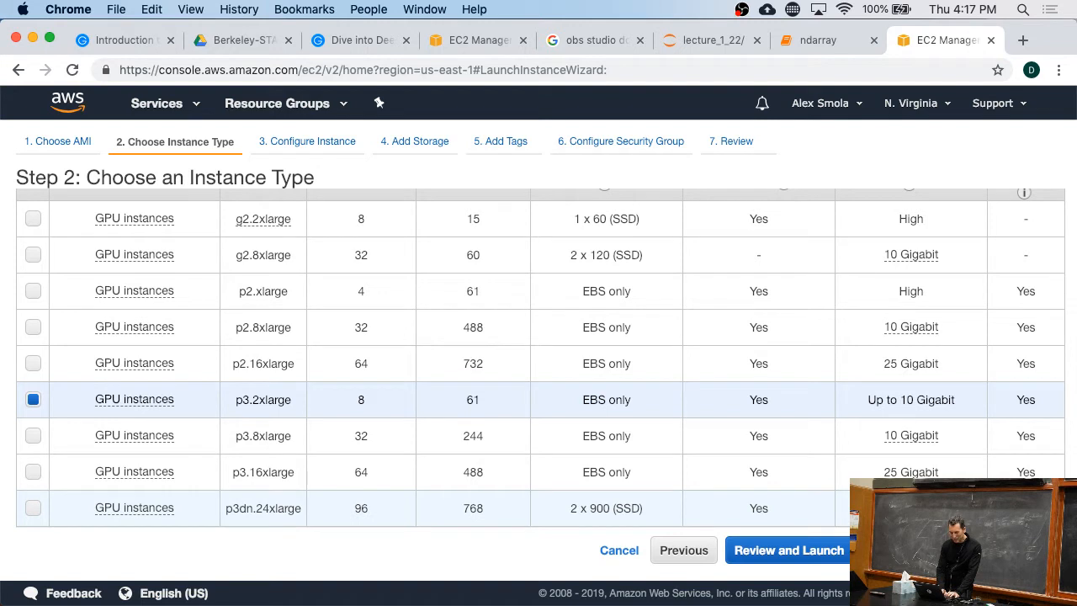
click(788, 549)
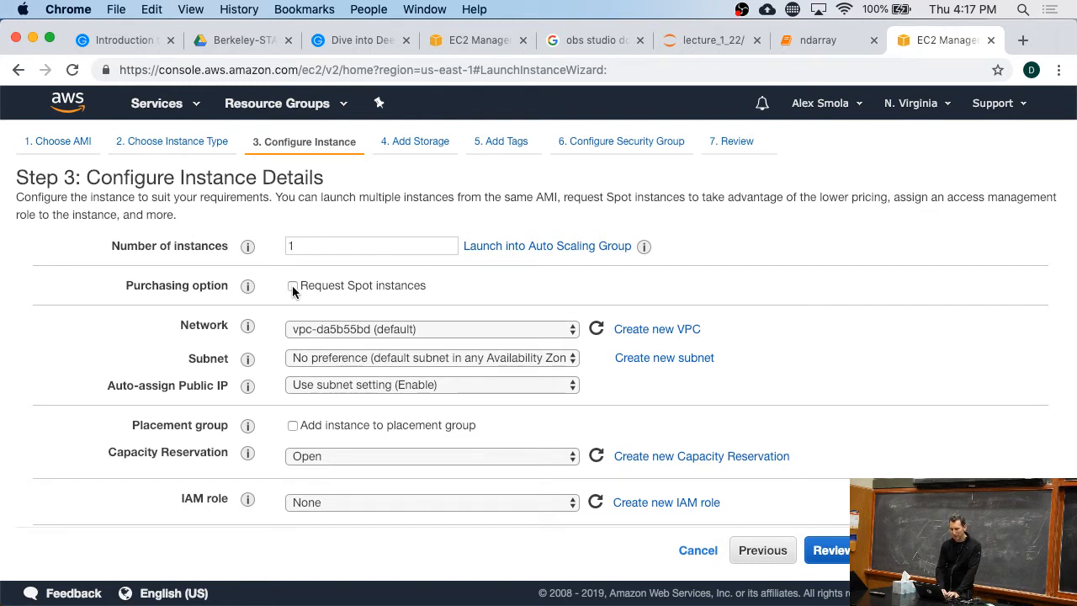
click(293, 286)
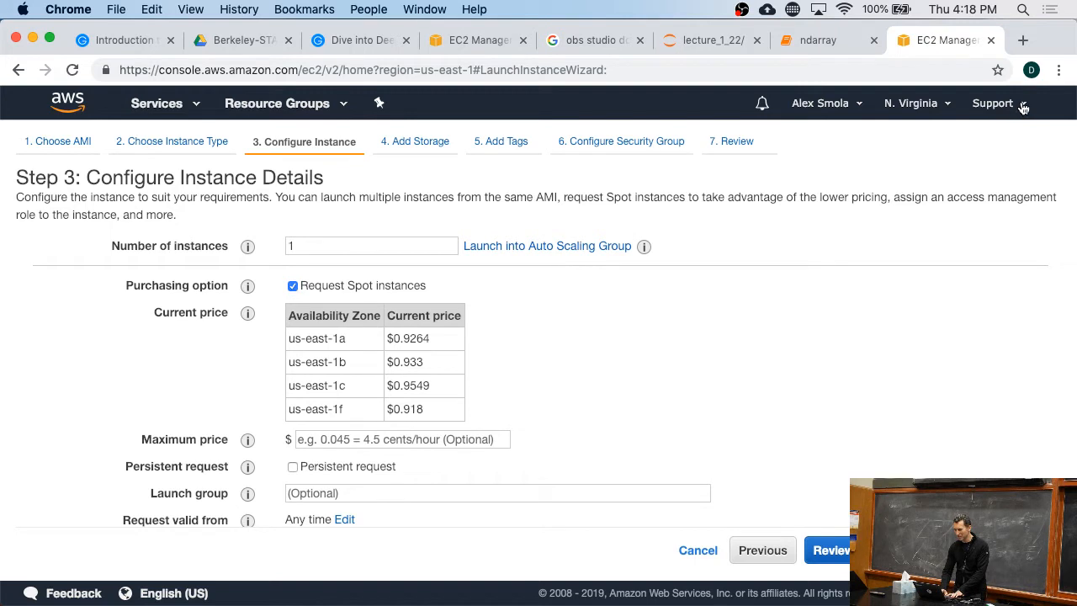
Step: Check support options, turn off the Spot request, and continue to Add Storage
click(993, 103)
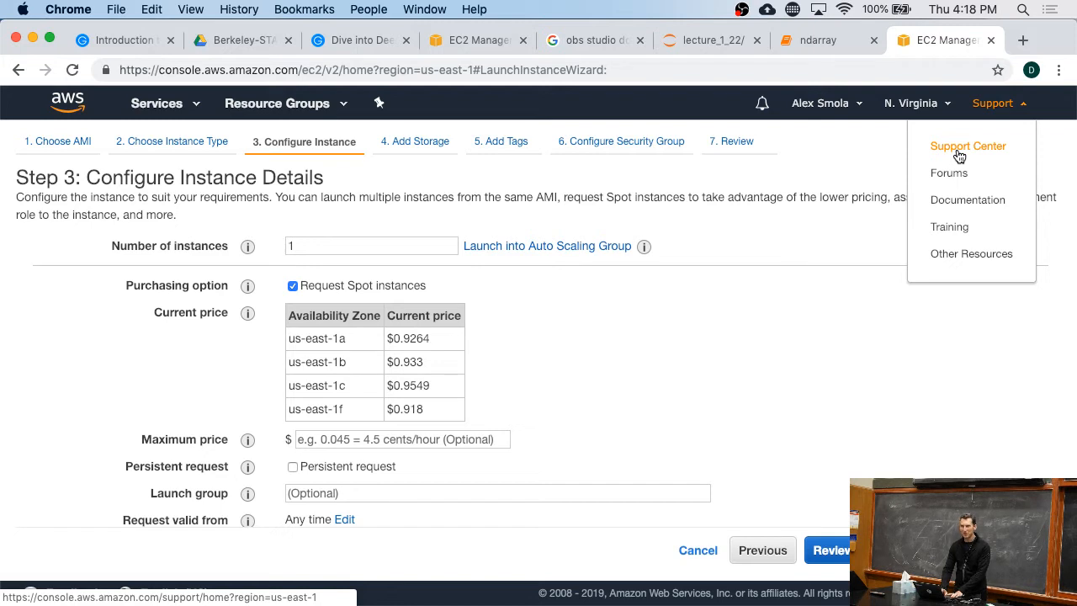
mouse_move(857, 221)
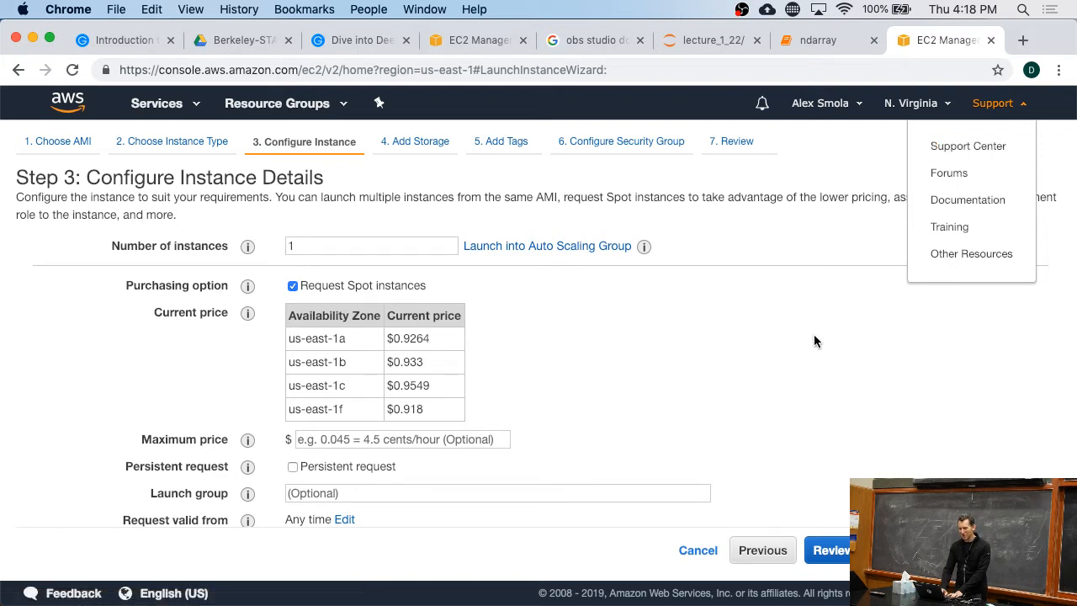
click(402, 439)
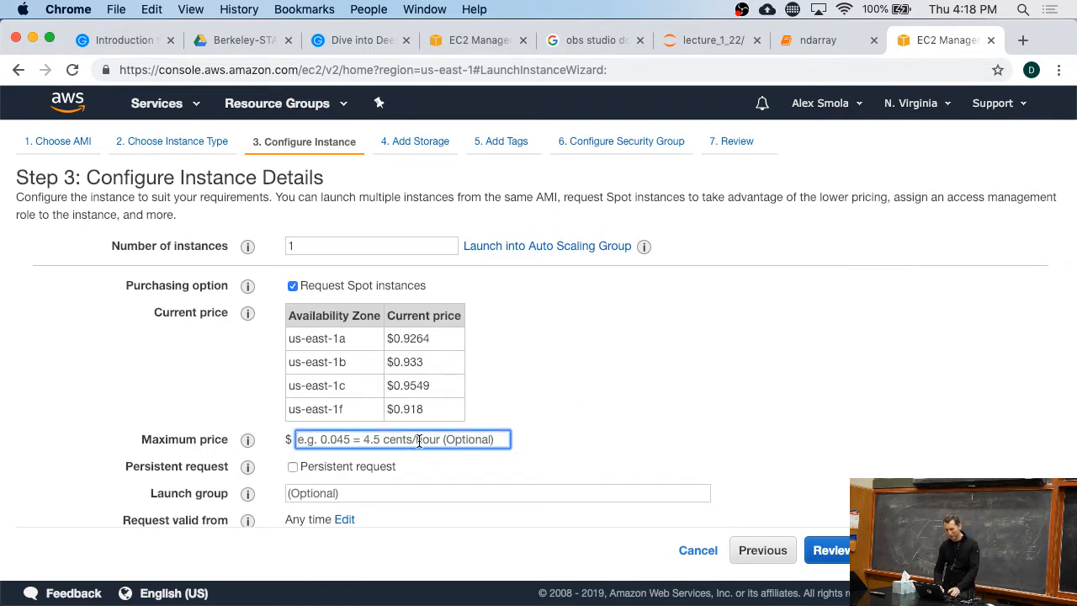
click(293, 286)
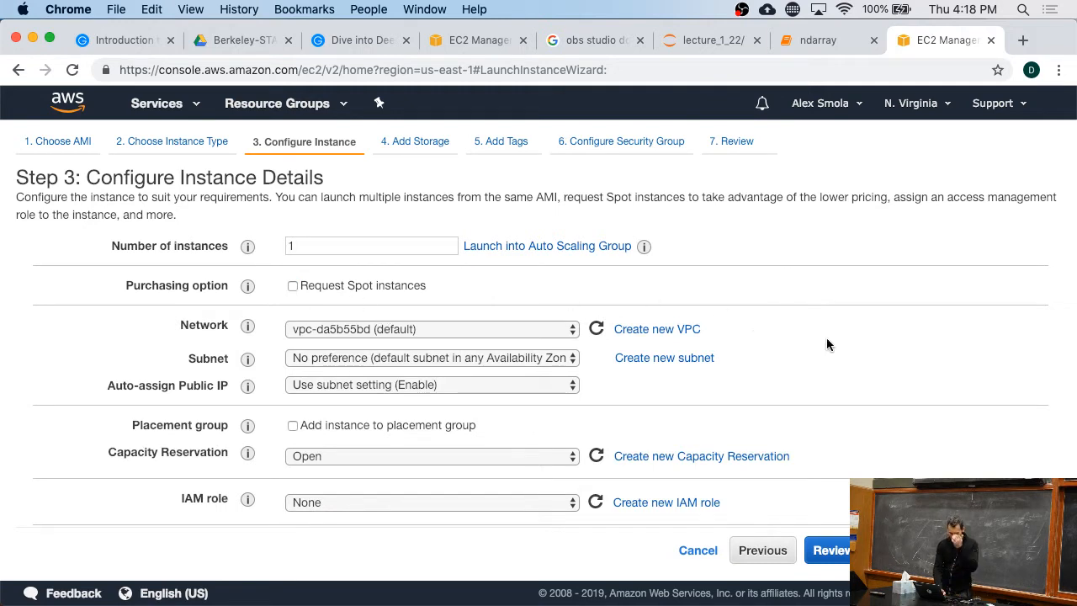
scroll(down, 3)
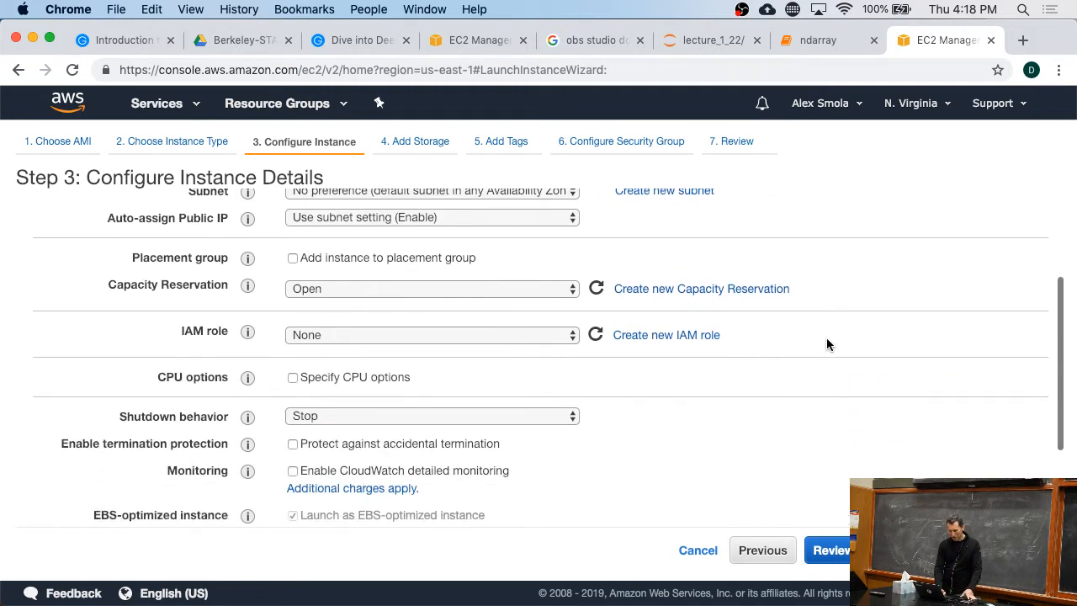
scroll(down, 3)
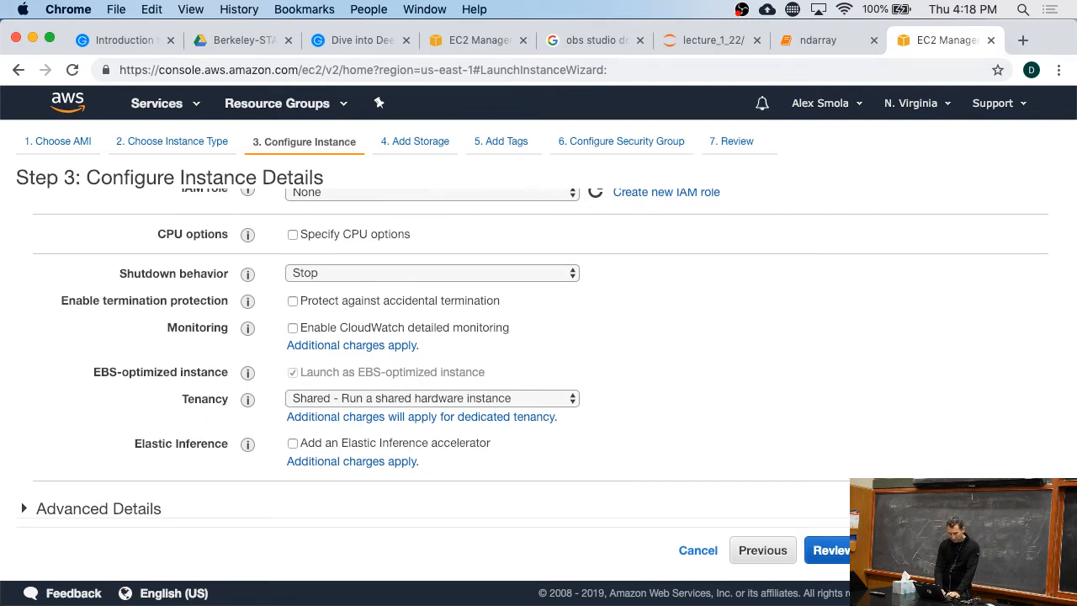
click(829, 550)
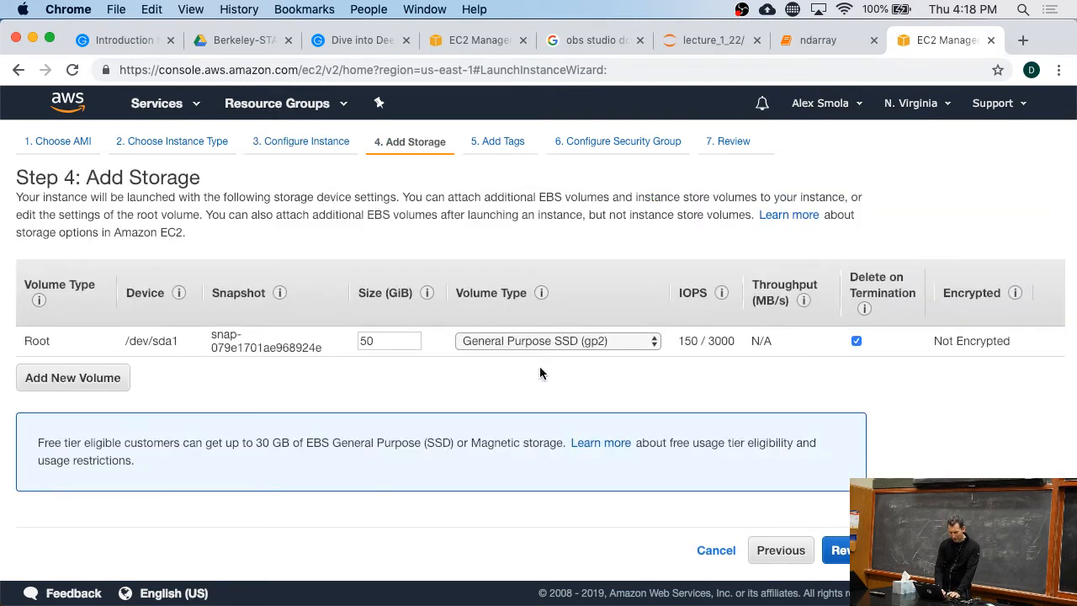
Step: Keep the 50 GiB General Purpose SSD (gp2) root volume and move to Add Tags
click(388, 341)
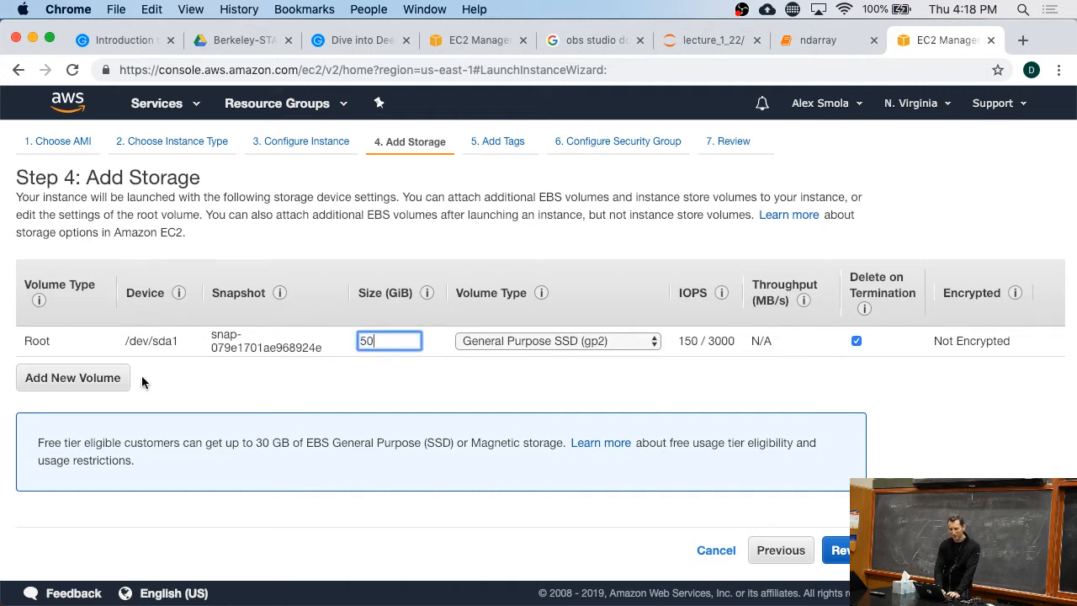
mouse_move(353, 418)
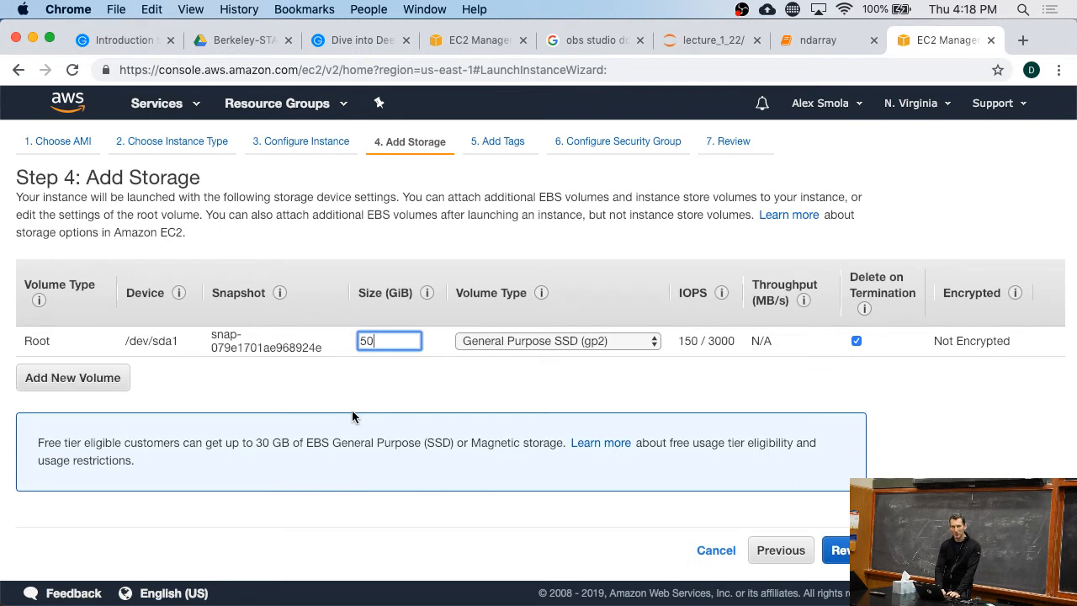
mouse_move(1003, 458)
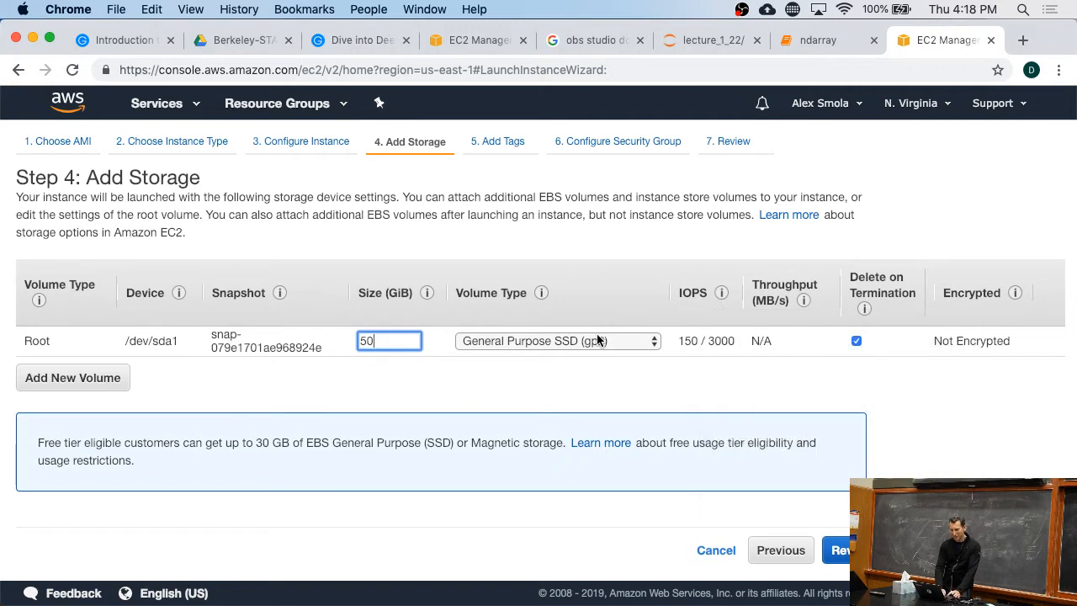
click(558, 341)
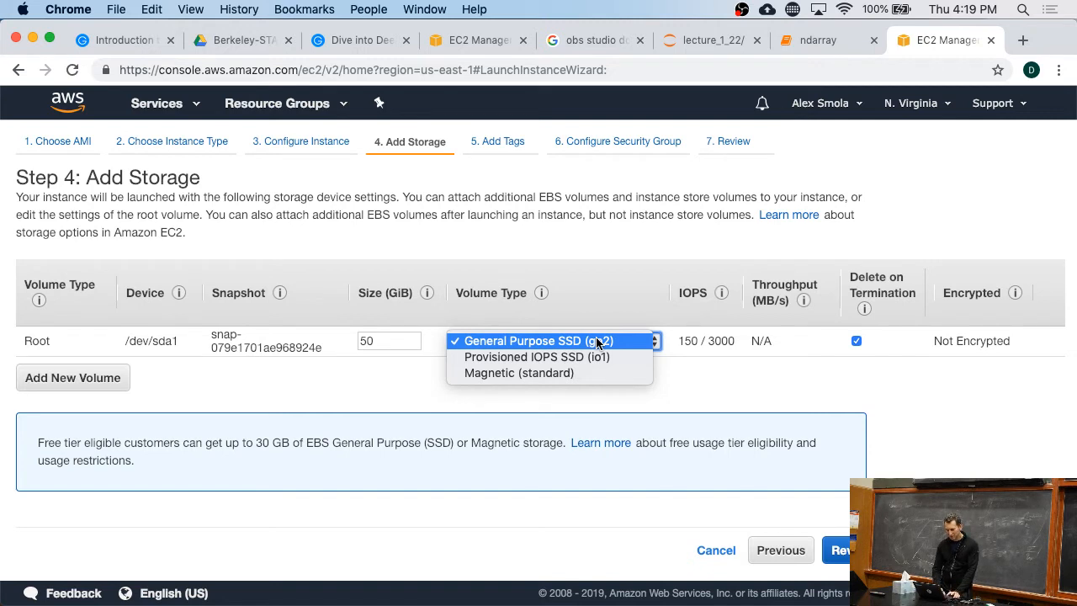
click(549, 341)
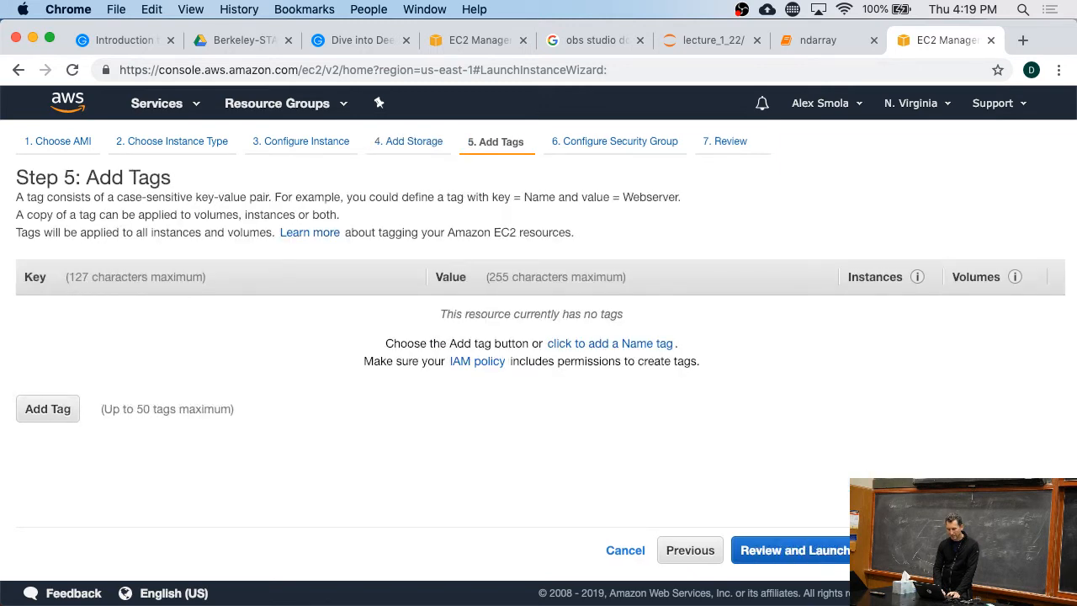
Step: Skip to the Step 7 launch review and scroll through the p3.2xlarge summary
click(791, 550)
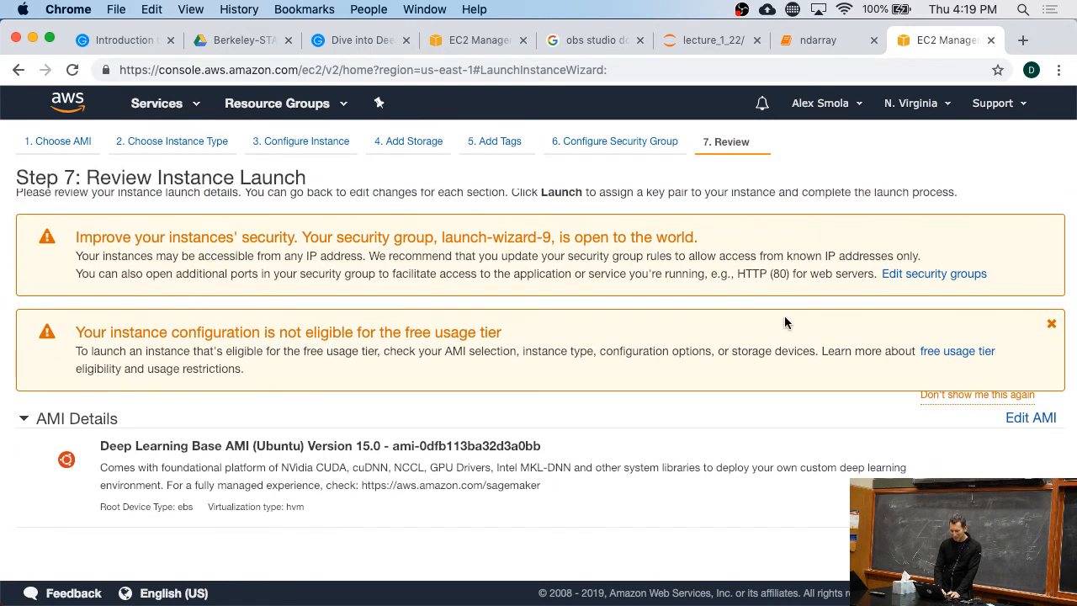
scroll(down, 3)
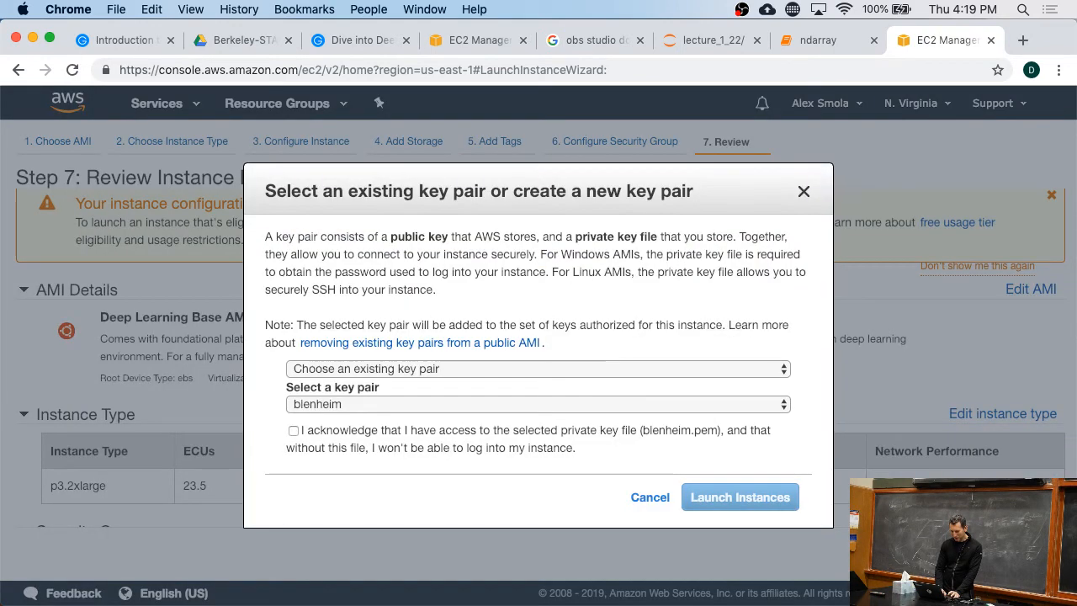
mouse_move(548, 376)
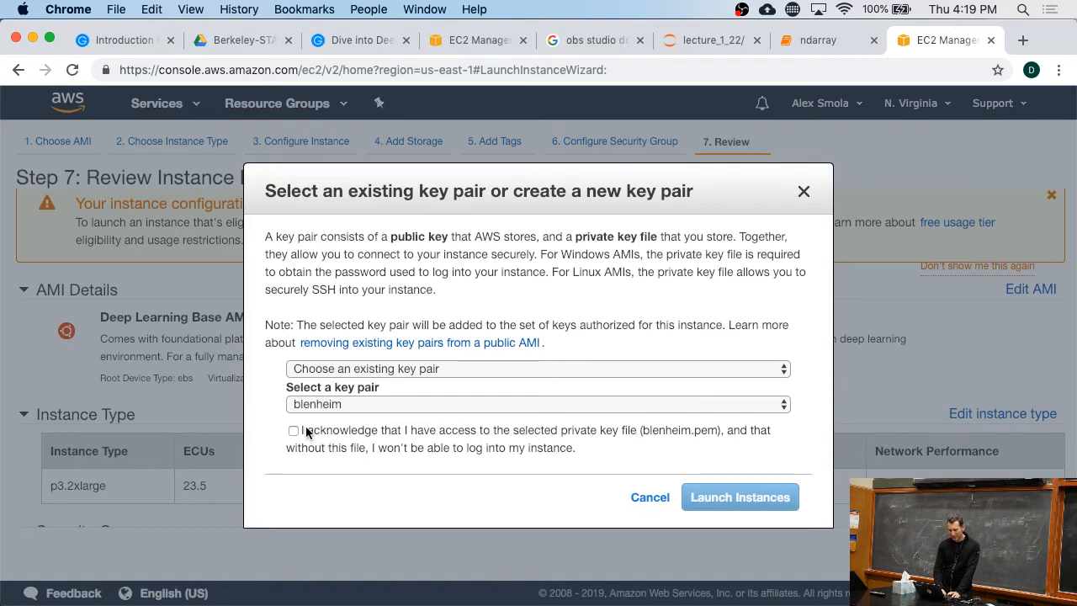
Step: Confirm access to the blenheim key pair's private key file
click(294, 430)
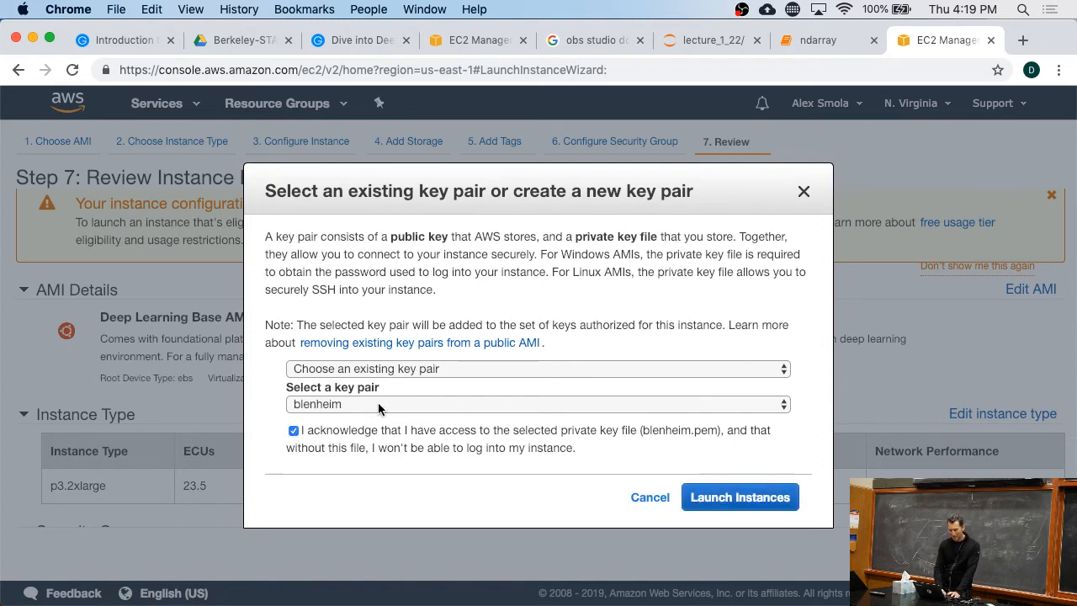
mouse_move(499, 441)
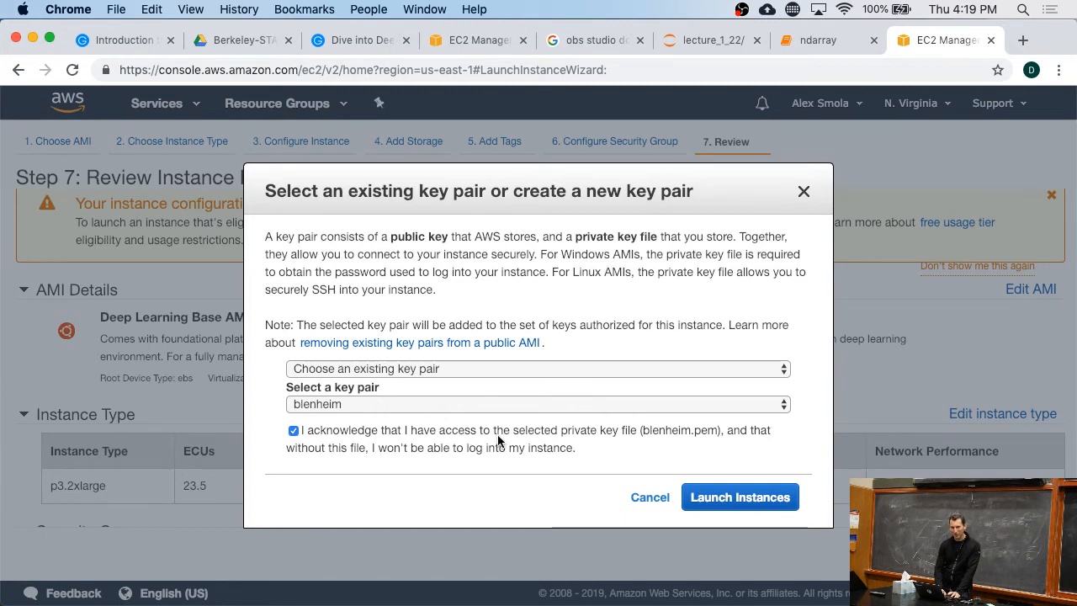
mouse_move(537, 469)
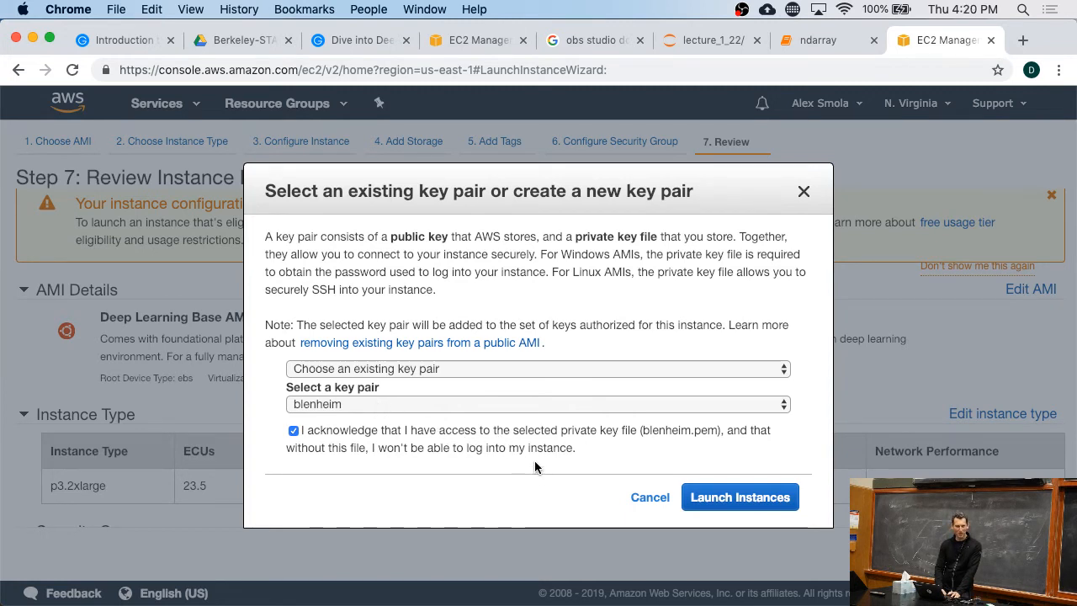
mouse_move(569, 463)
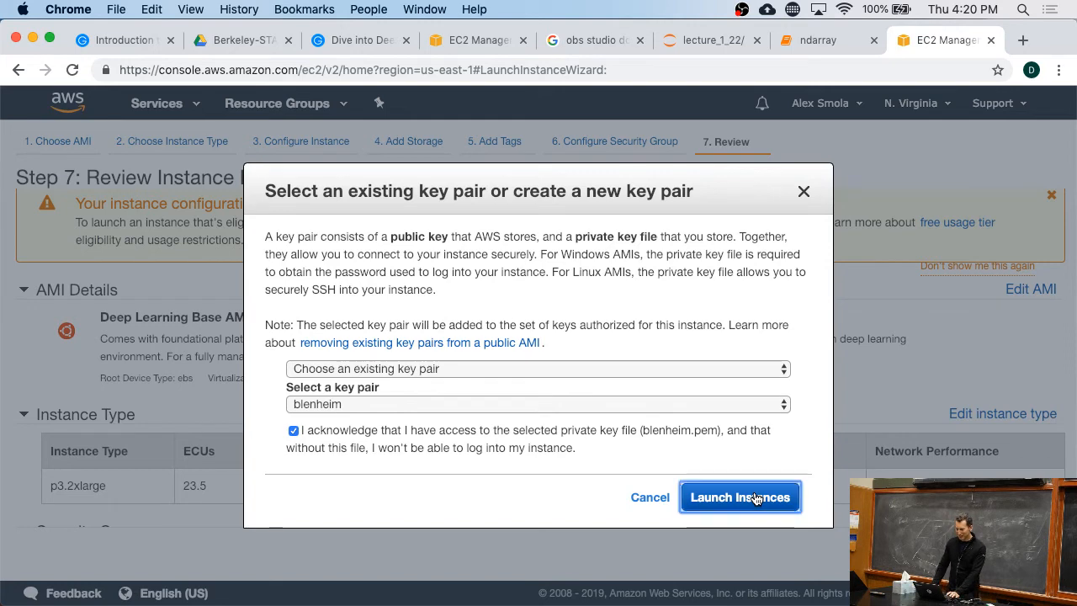
Step: Launch the p3.2xlarge instance, which fails with an instance limit of 0
click(740, 496)
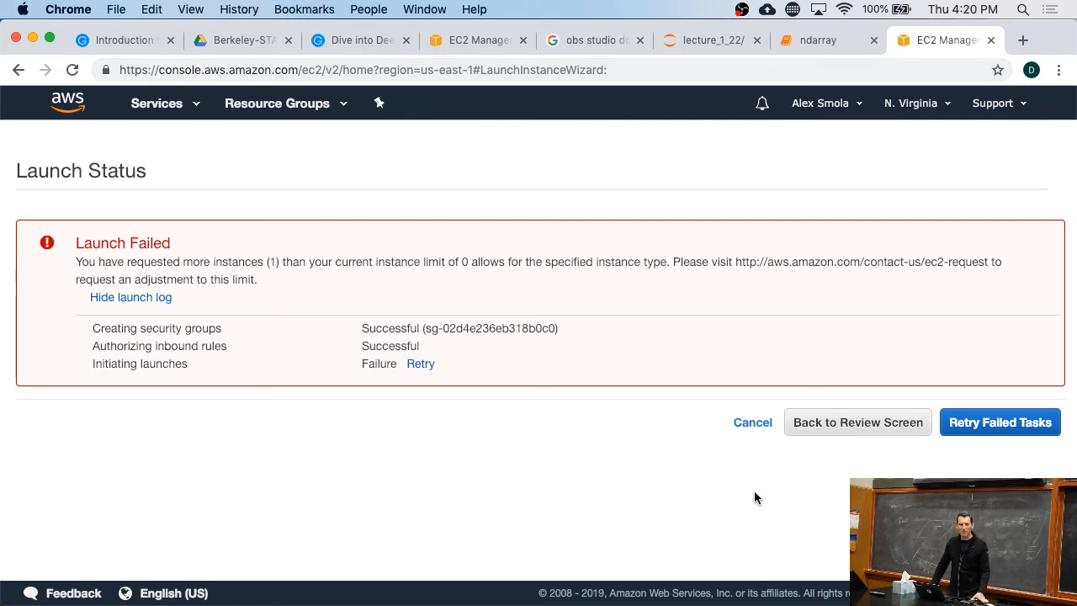
mouse_move(1018, 89)
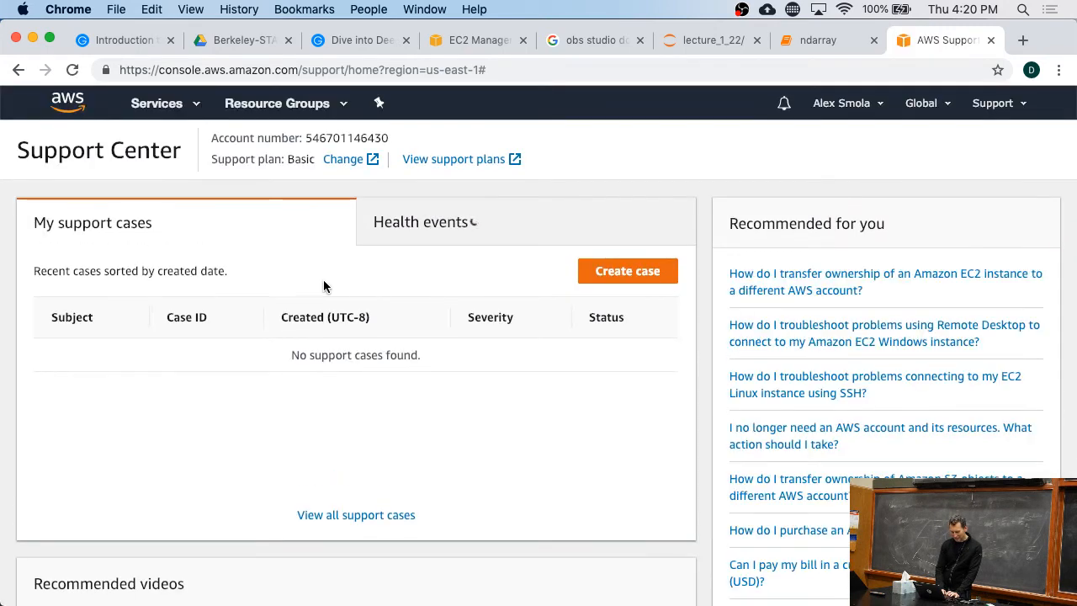
Step: Create a Service limit increase case and filter the limit types by 'ec2'
click(627, 273)
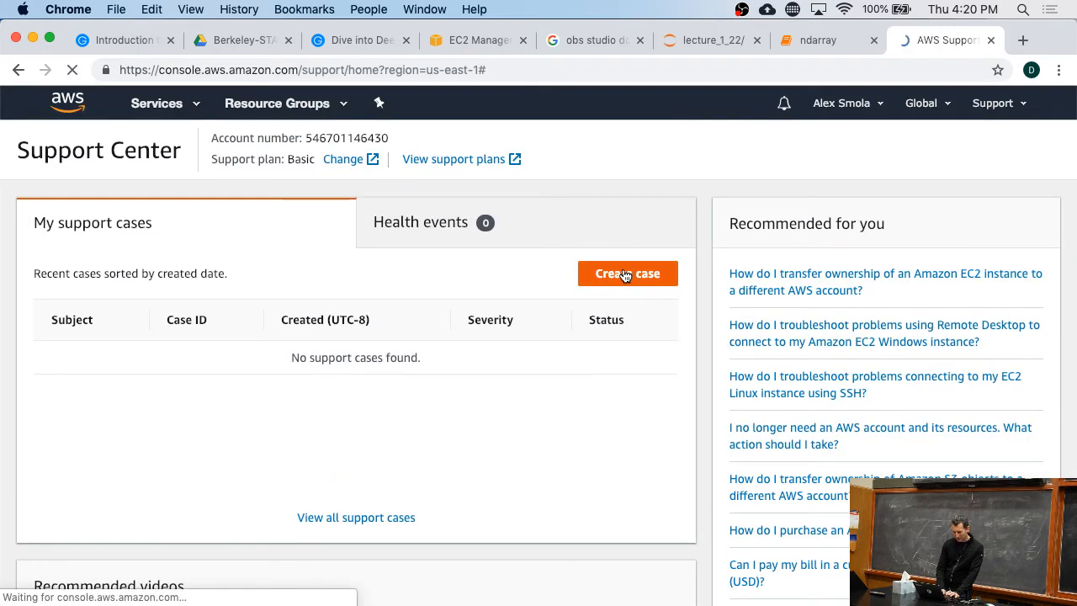
click(627, 273)
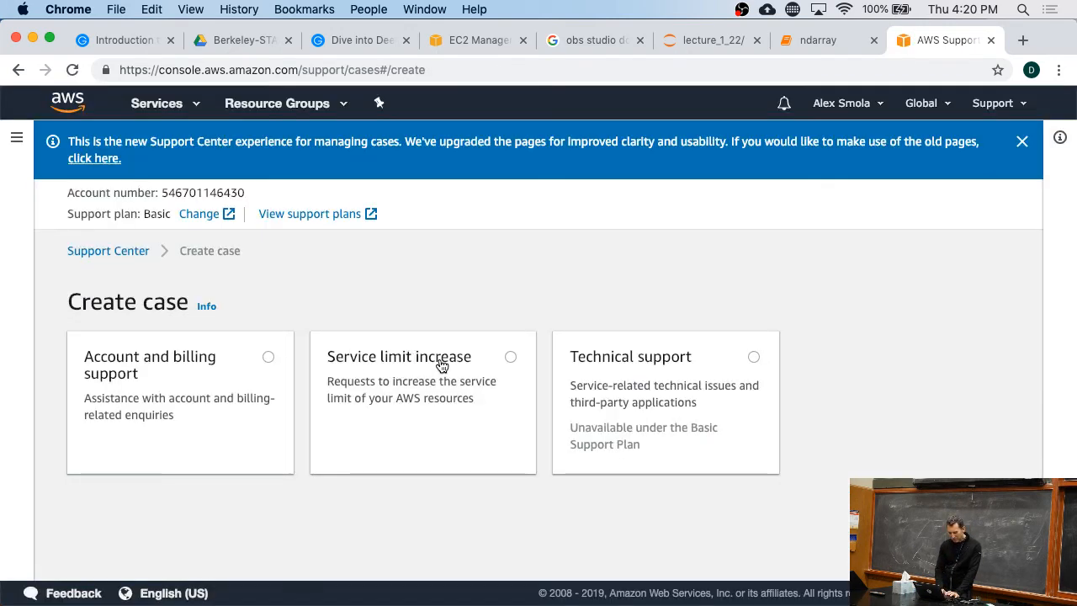
click(422, 370)
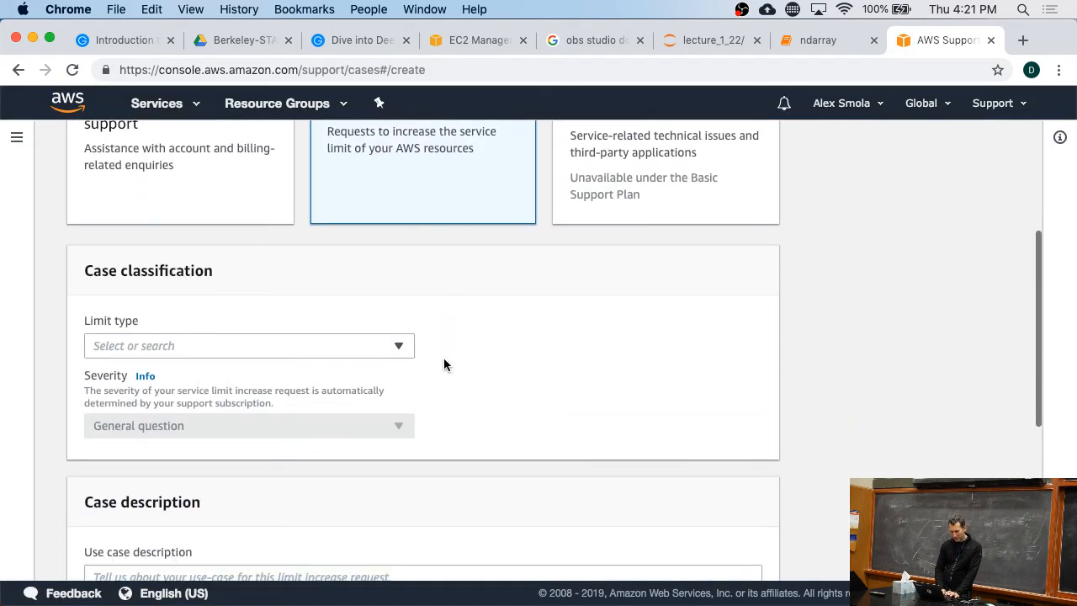
click(249, 345)
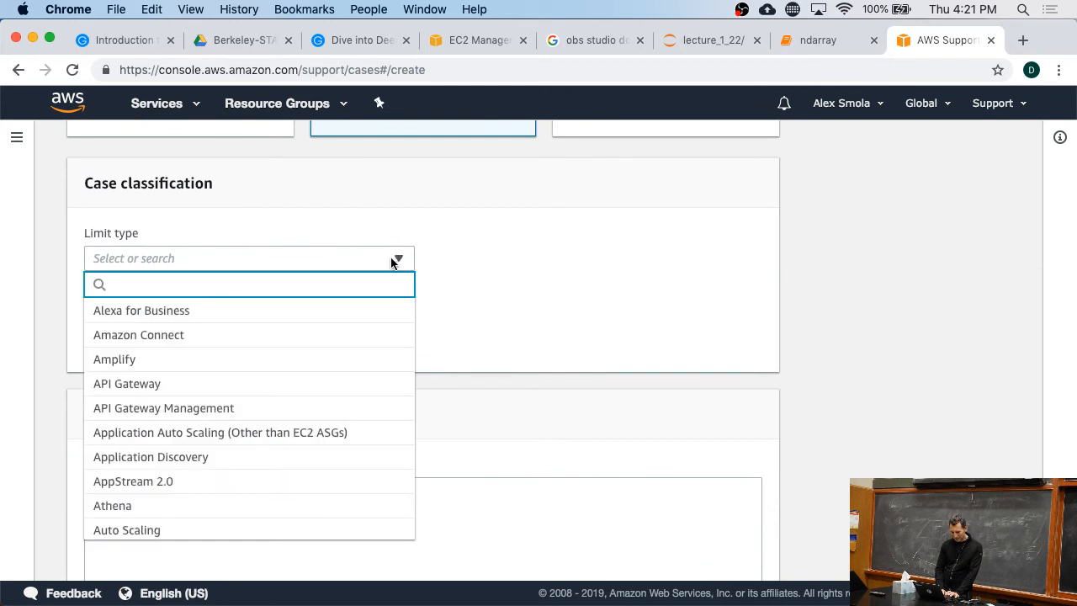
text(ec2)
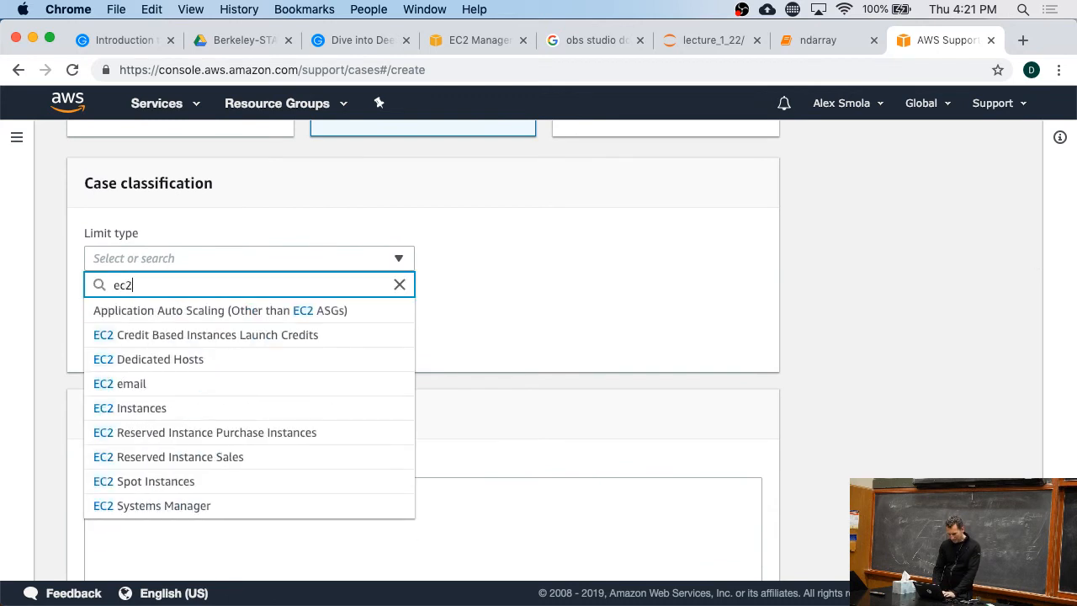
mouse_move(152, 408)
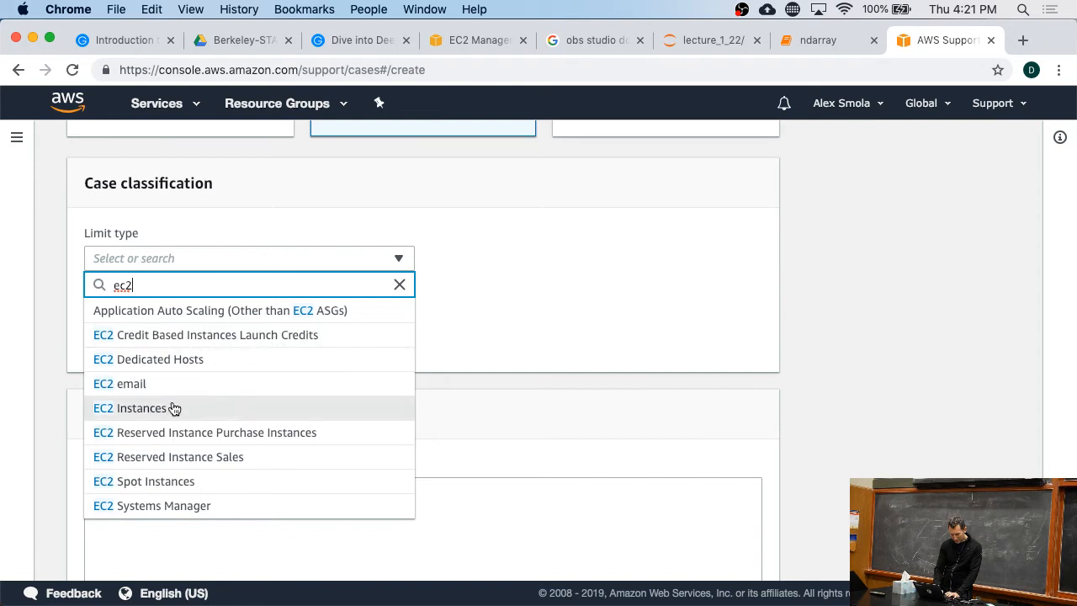
Step: Request EC2 Instances in US East (N. Virginia) for instance type p3.2xlarge
click(141, 409)
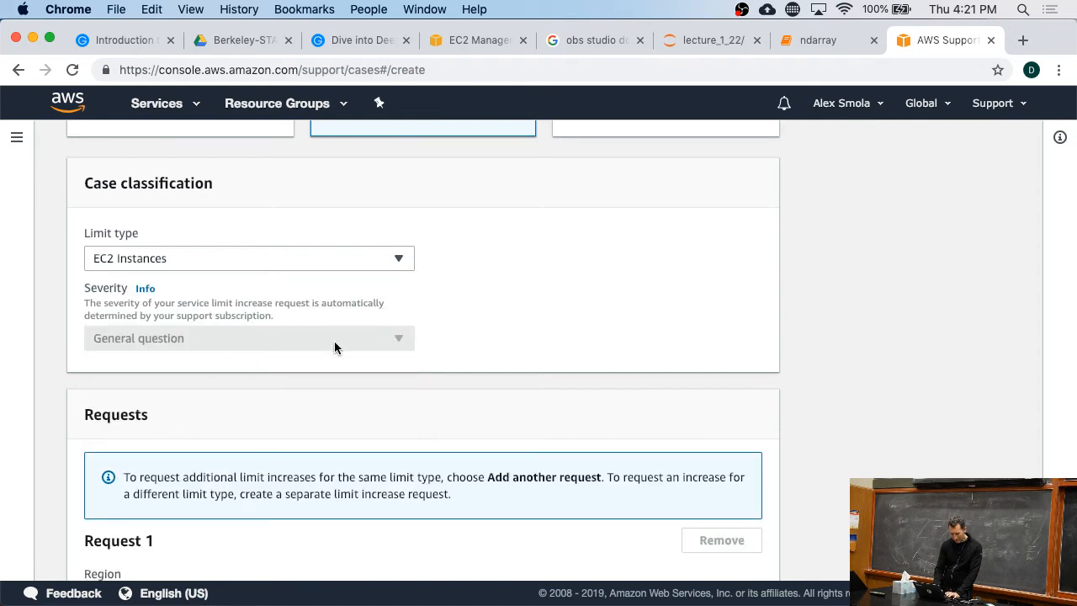
scroll(down, 3)
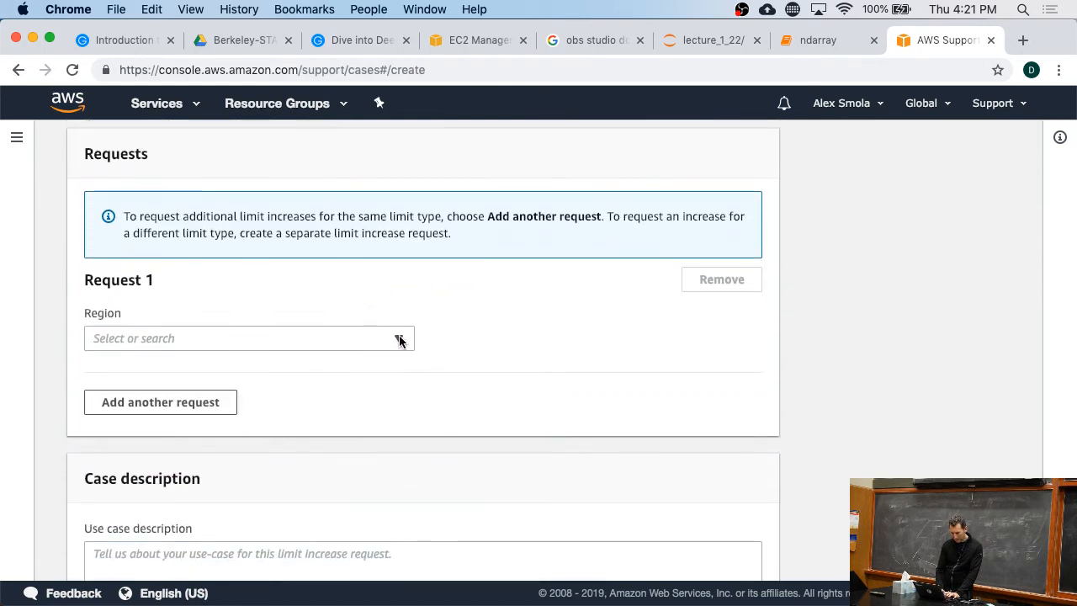
click(248, 338)
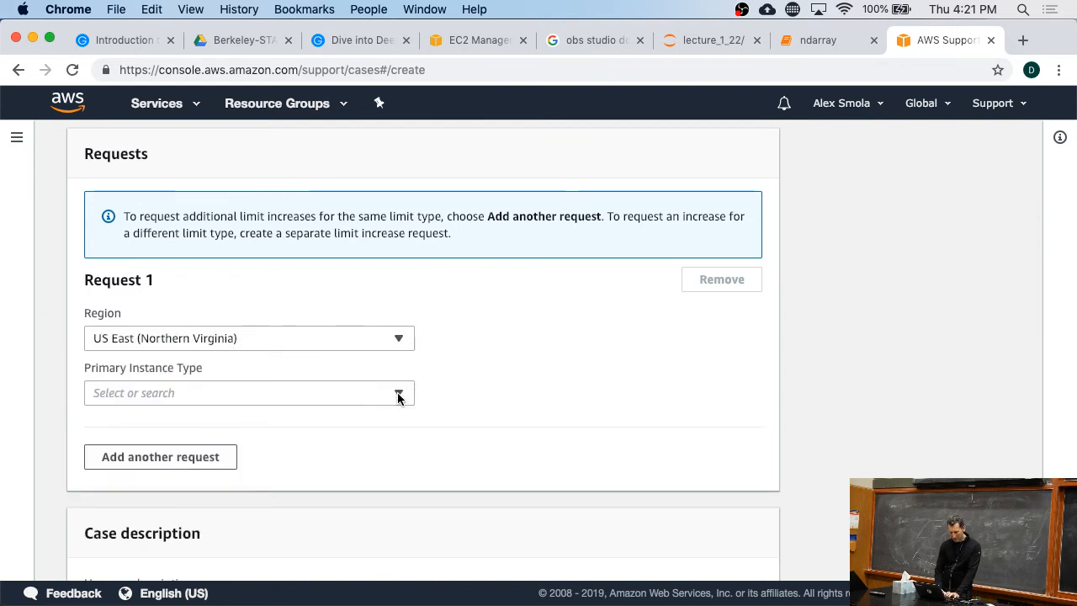
text(p3)
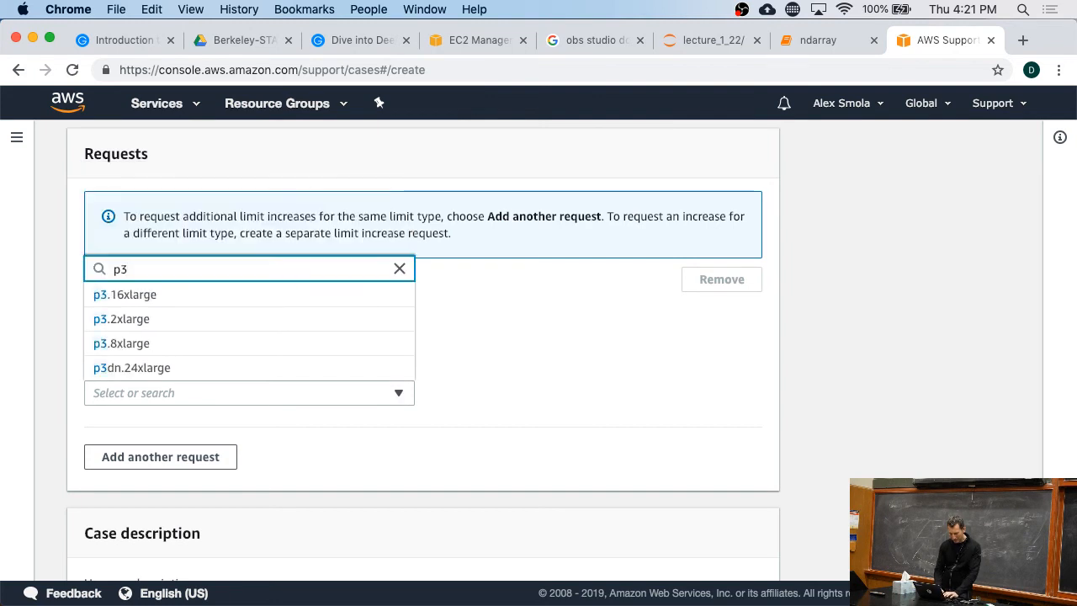
click(121, 319)
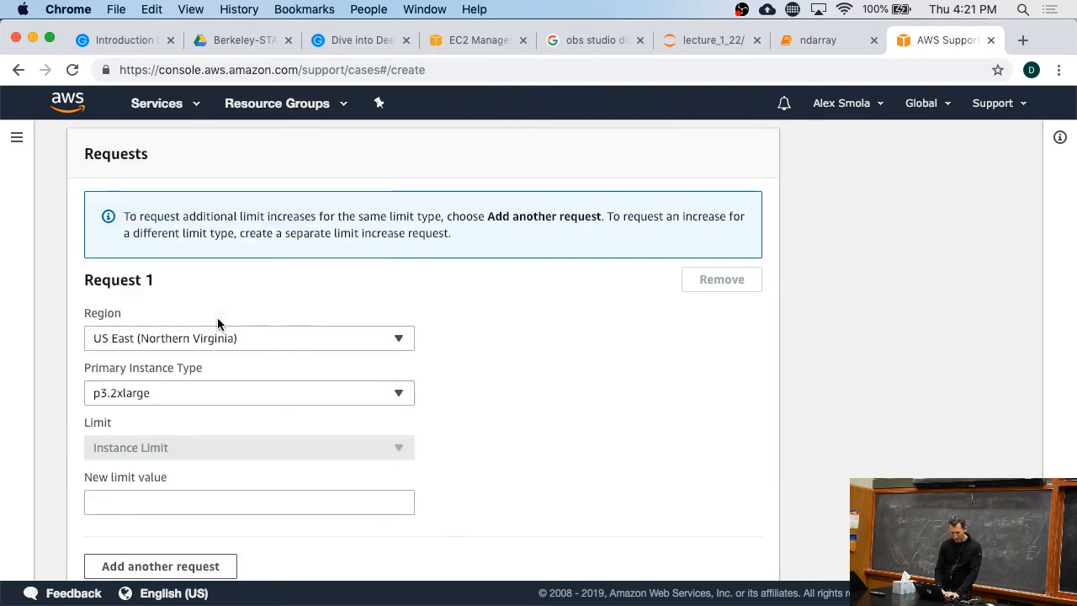
Step: Set the new limit to 4 and describe the use case for class STAT-157
scroll(down, 3)
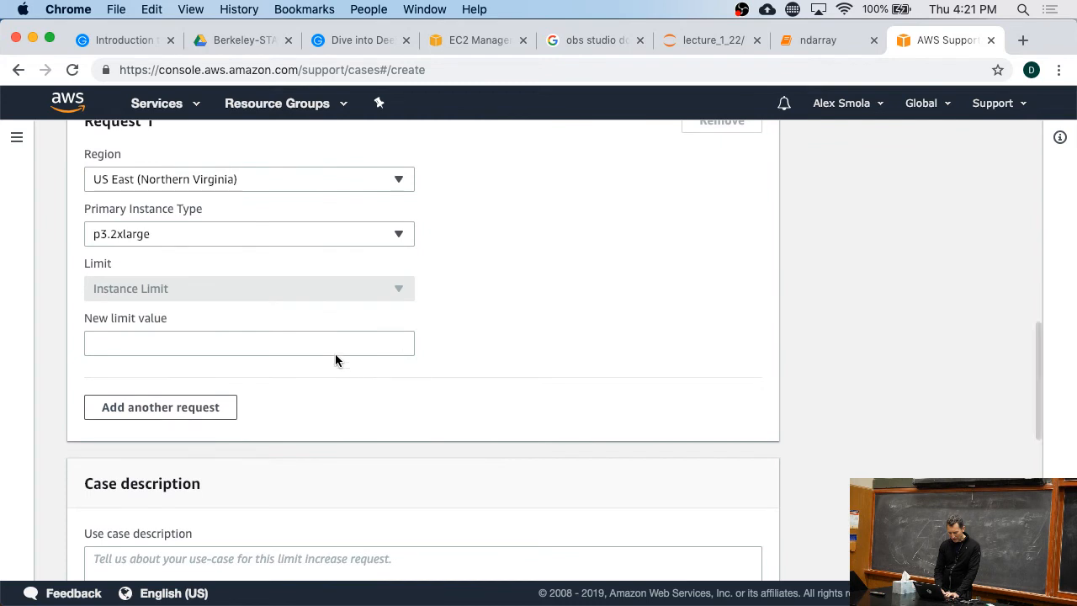
click(248, 343)
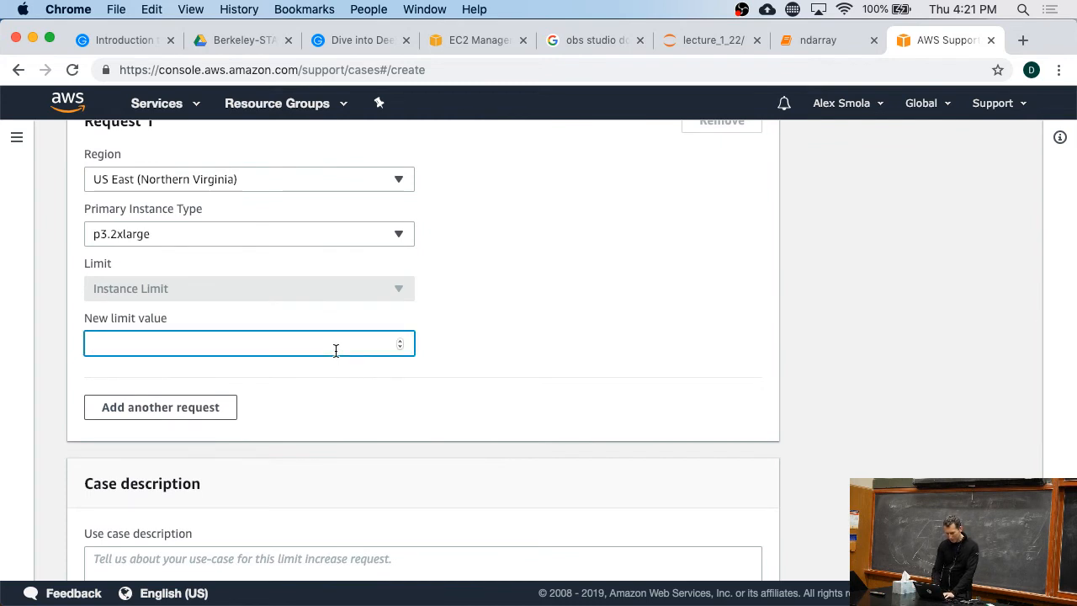
text(4)
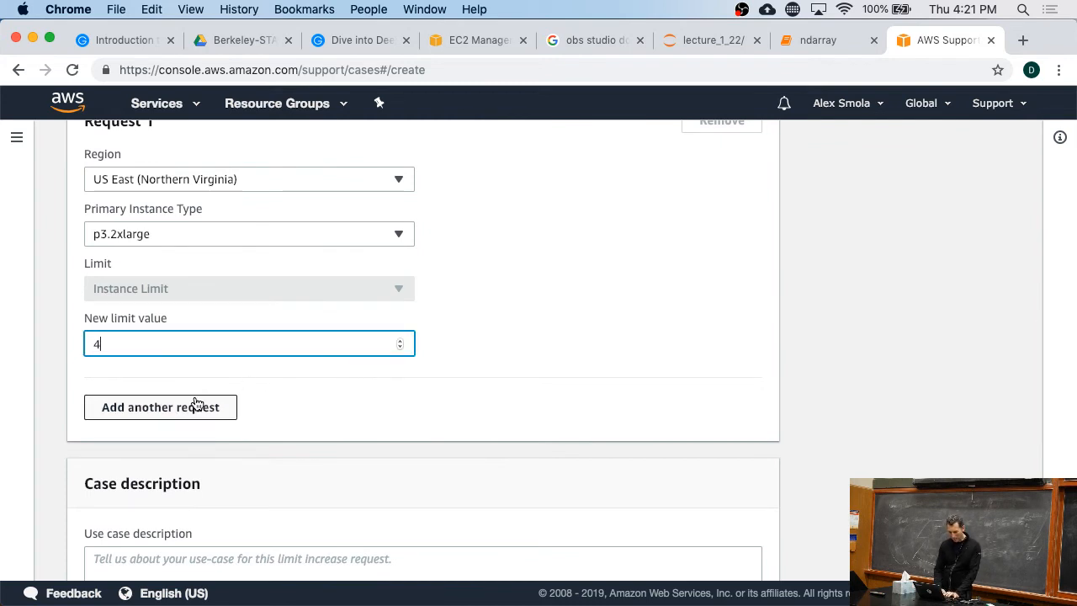
scroll(down, 3)
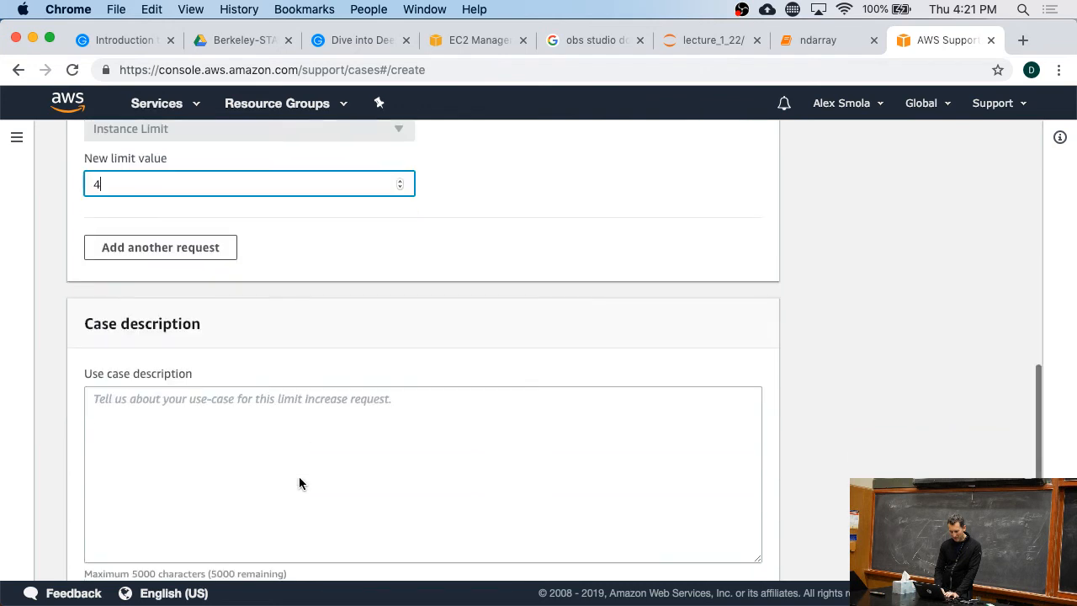
text(For class STAT)
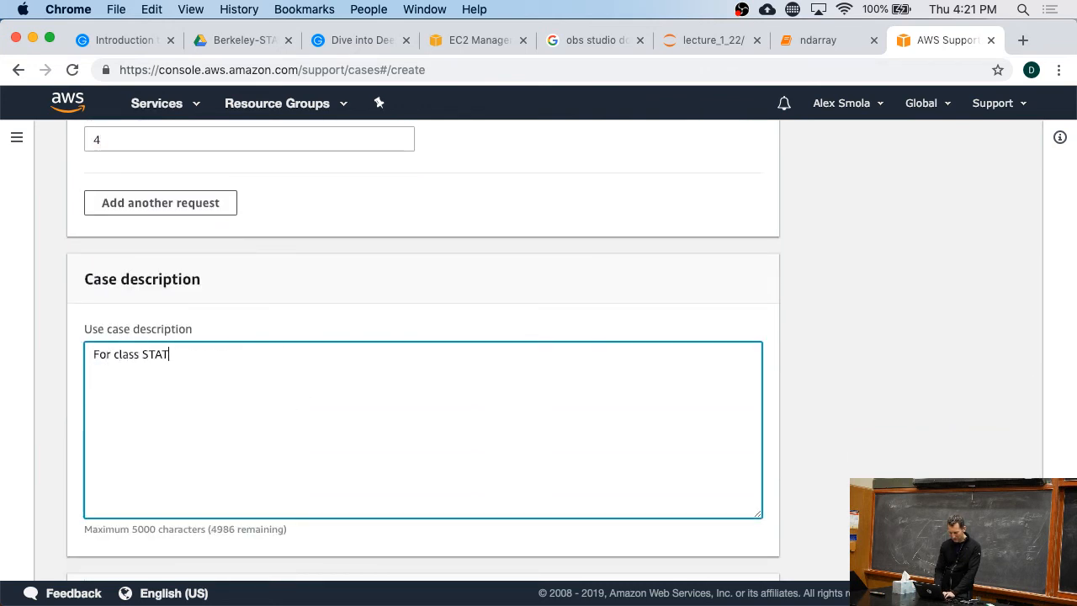
text(-157)
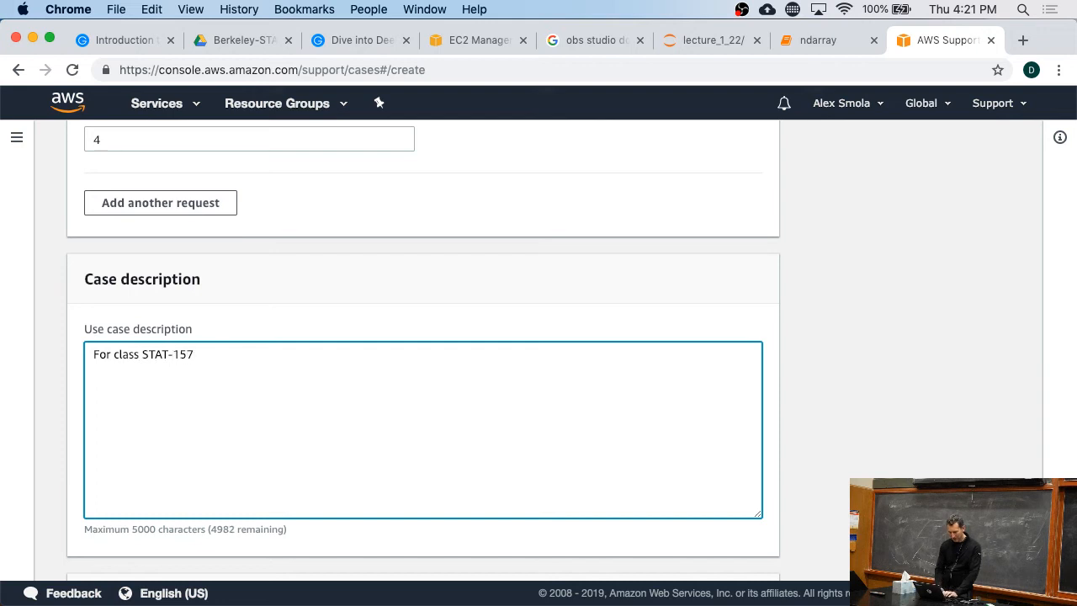
scroll(down, 3)
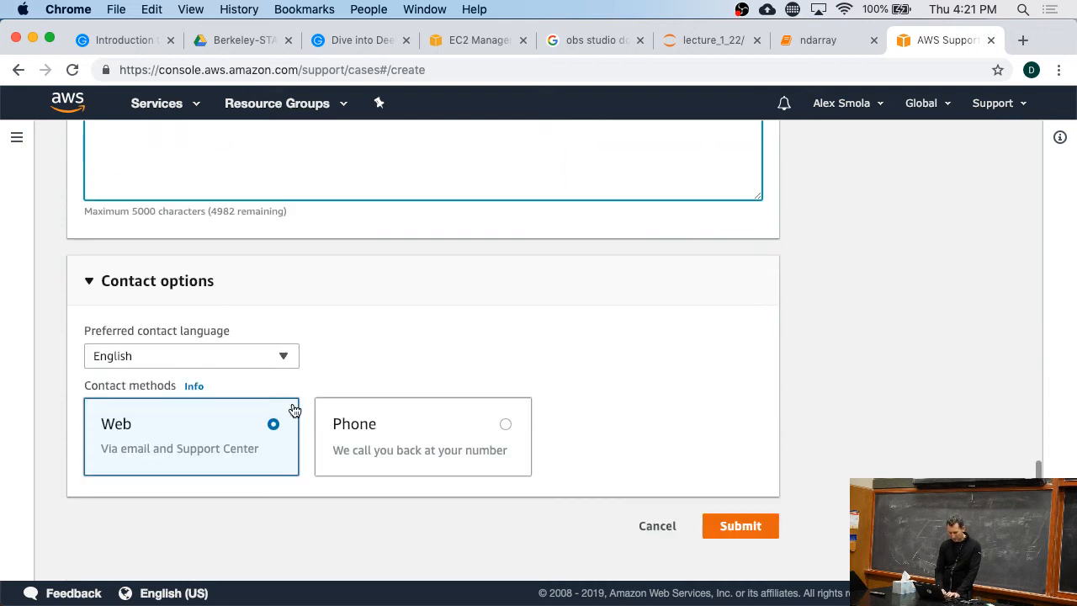
mouse_move(442, 449)
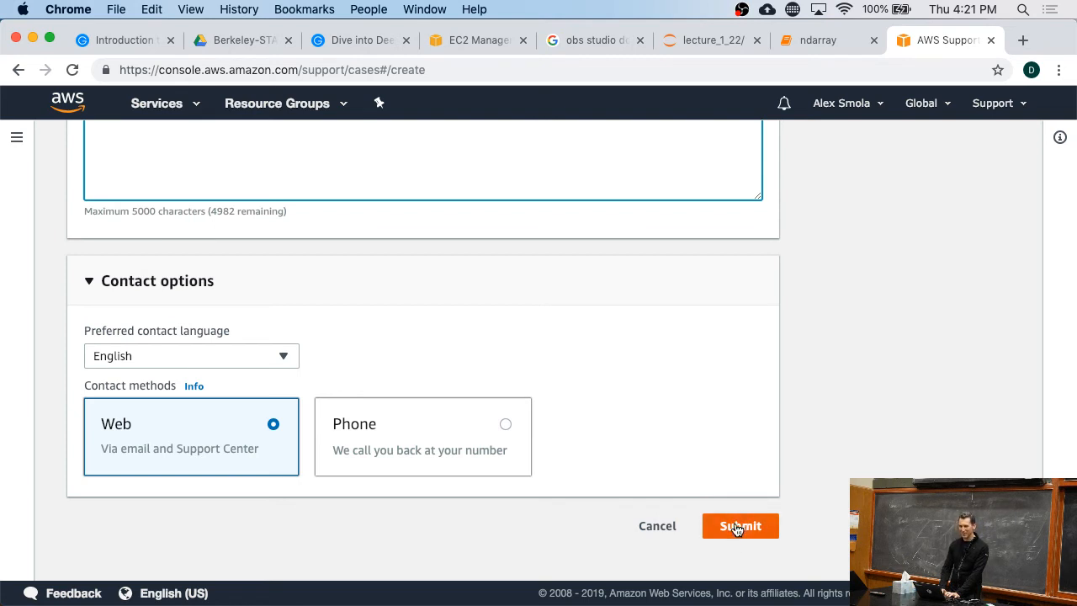
click(740, 526)
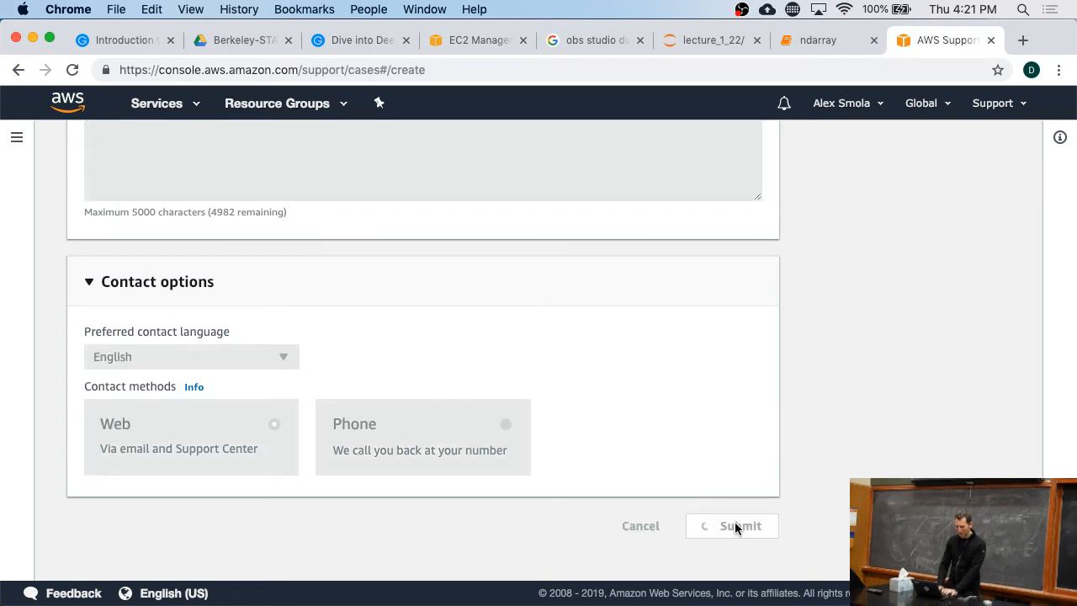
click(733, 525)
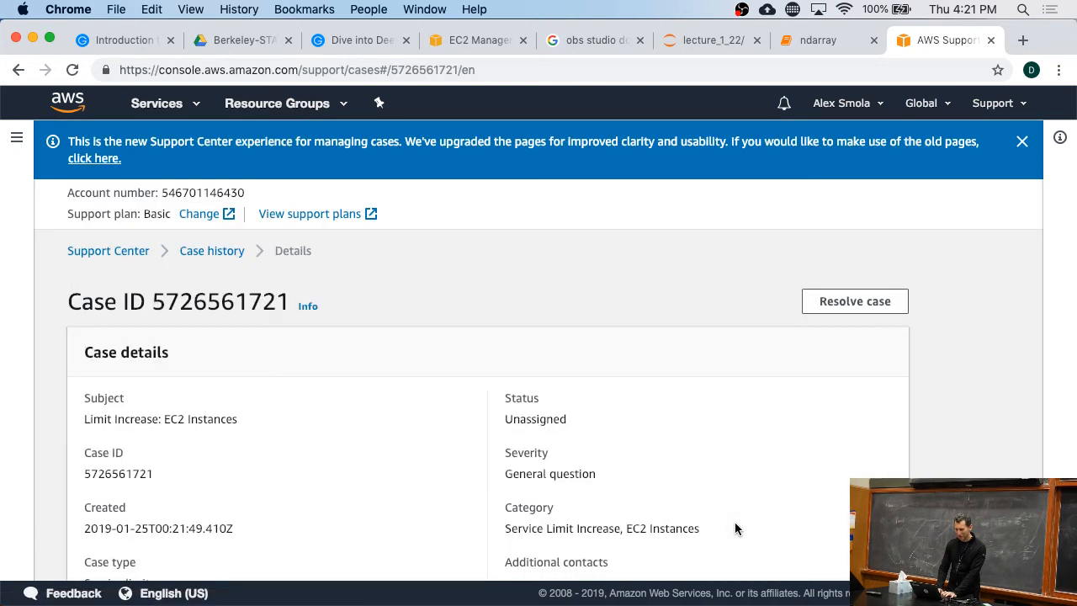
Step: Scroll the case details down to the Correspondence section
scroll(down, 3)
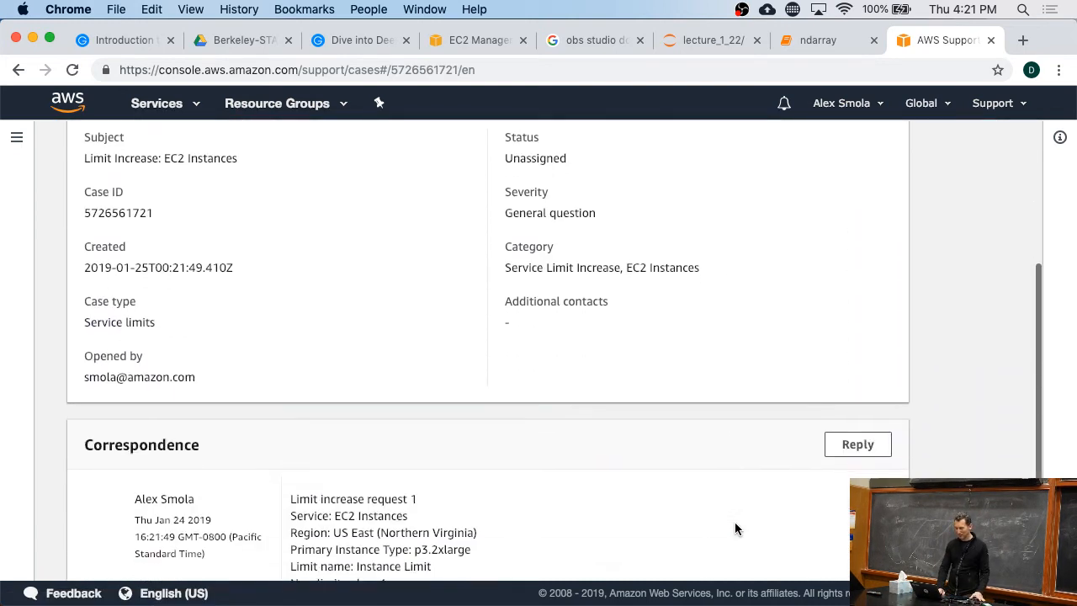
scroll(down, 3)
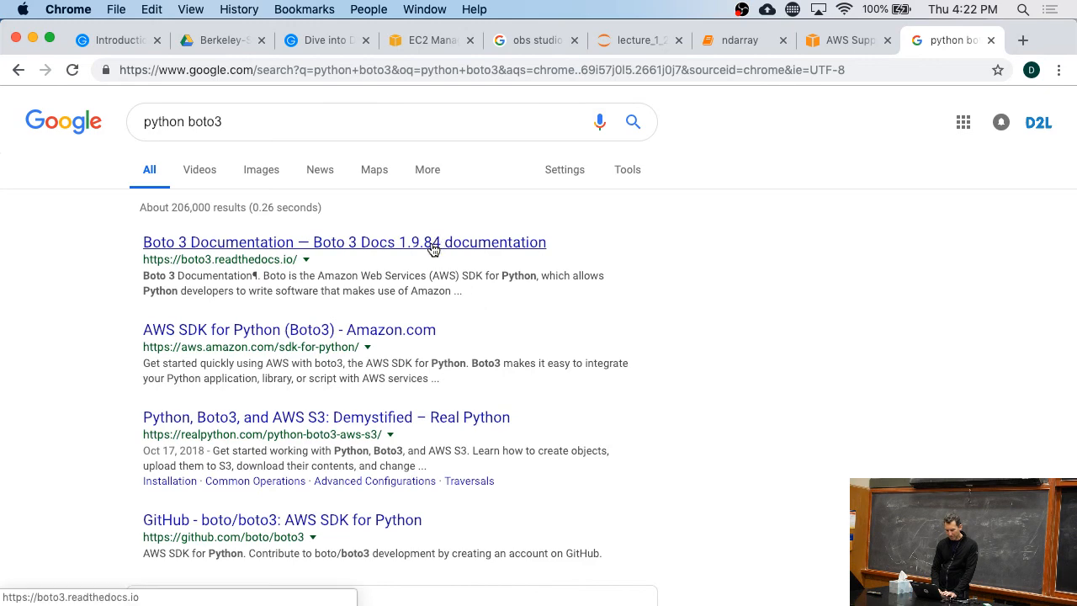
Step: Open the Boto 3 Documentation result and scroll to its Amazon EC2 topics
click(343, 243)
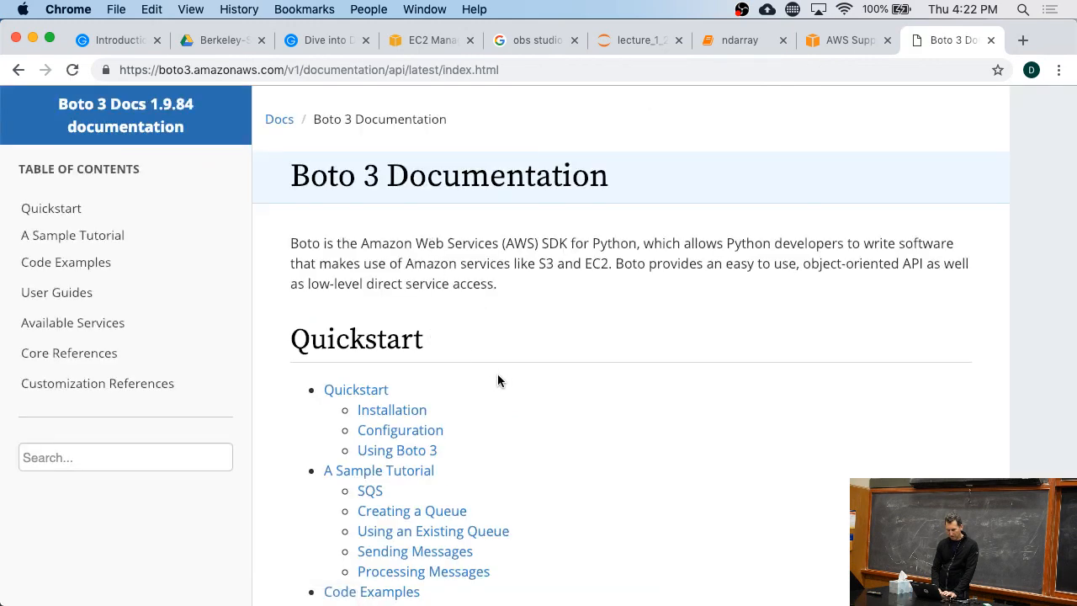
scroll(down, 3)
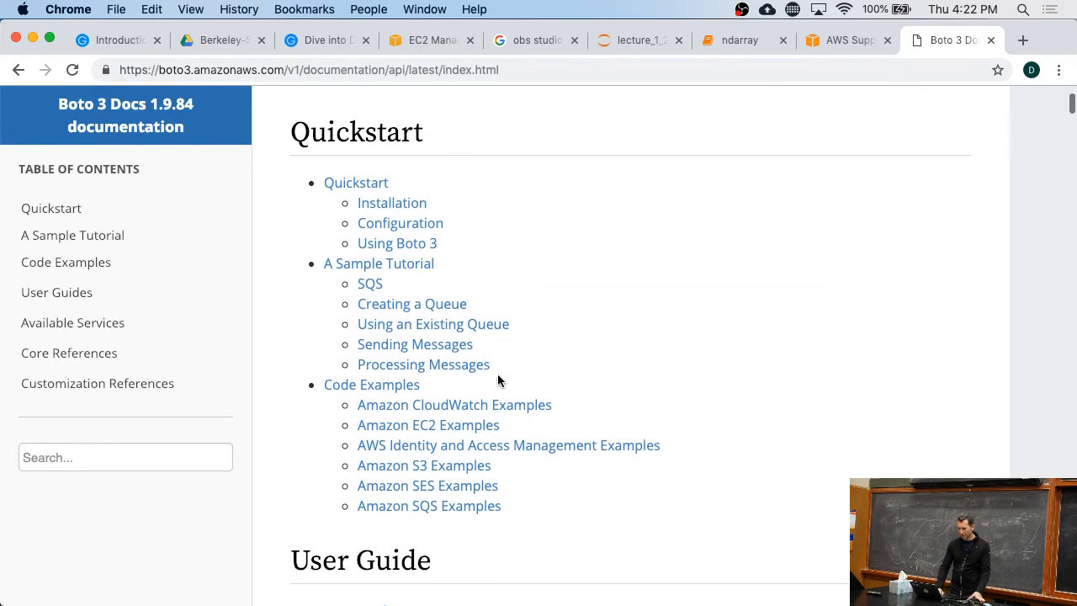
scroll(down, 3)
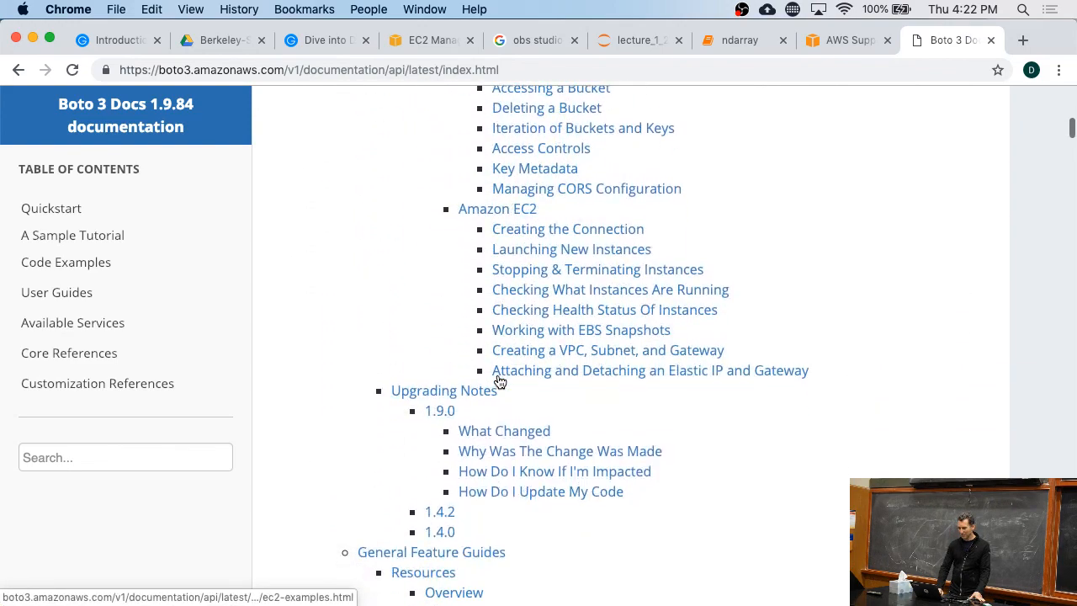